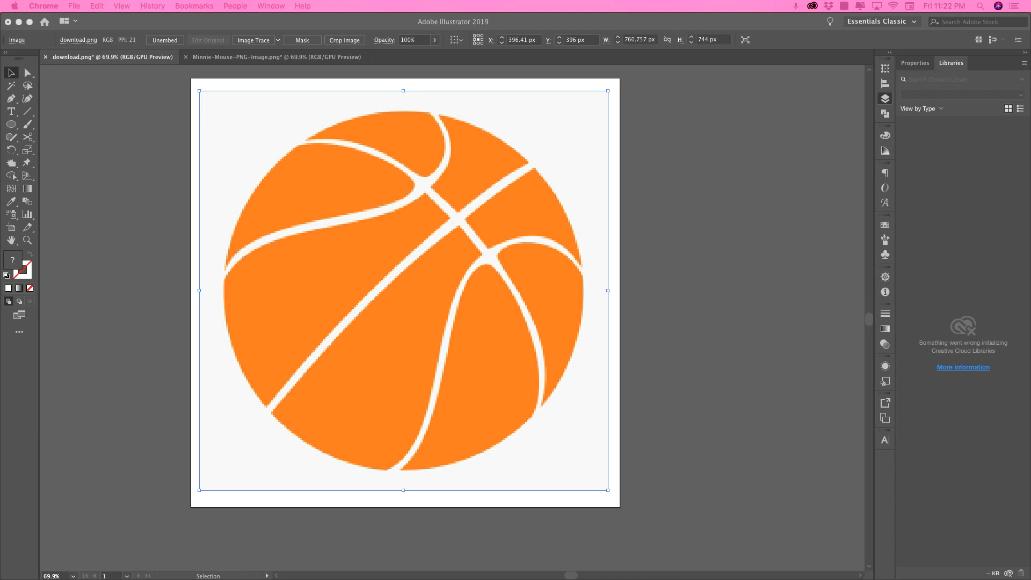
Show the Layers panel and select the basketball image on Layer 1.
{"action": "left_click", "coordinate": [394, 288]}
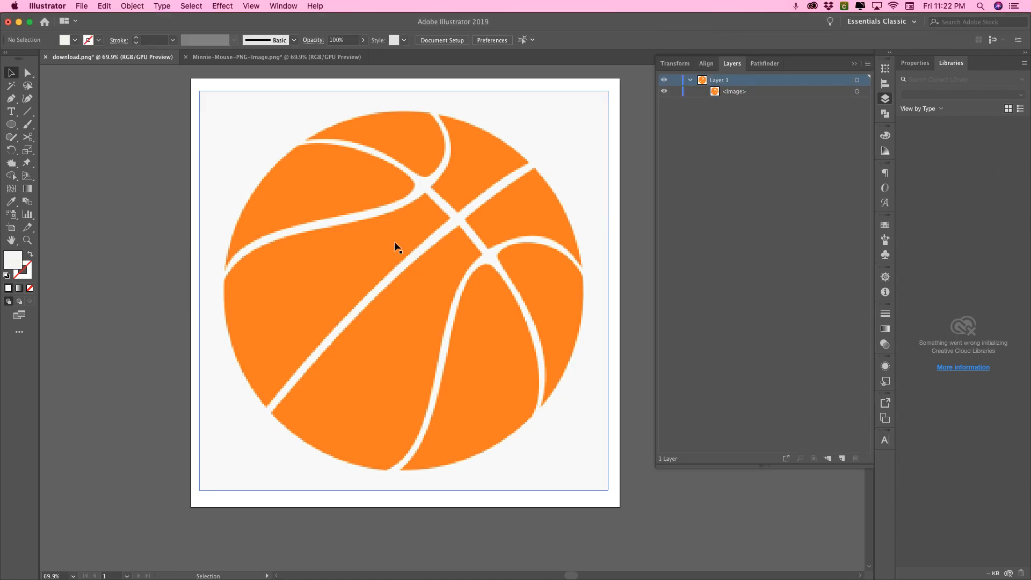
{"action": "left_click", "coordinate": [392, 244]}
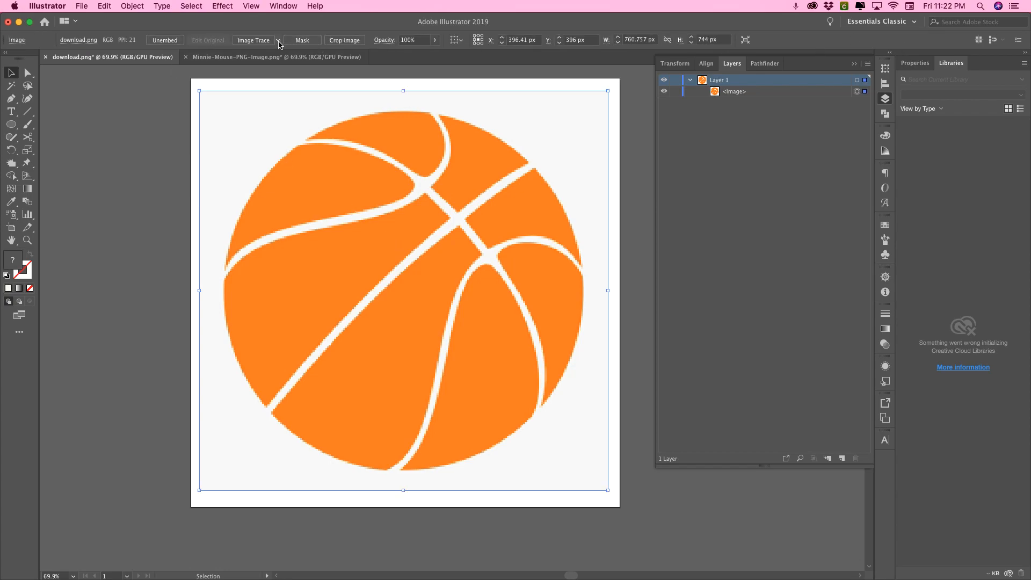
{"action": "left_click", "coordinate": [277, 41]}
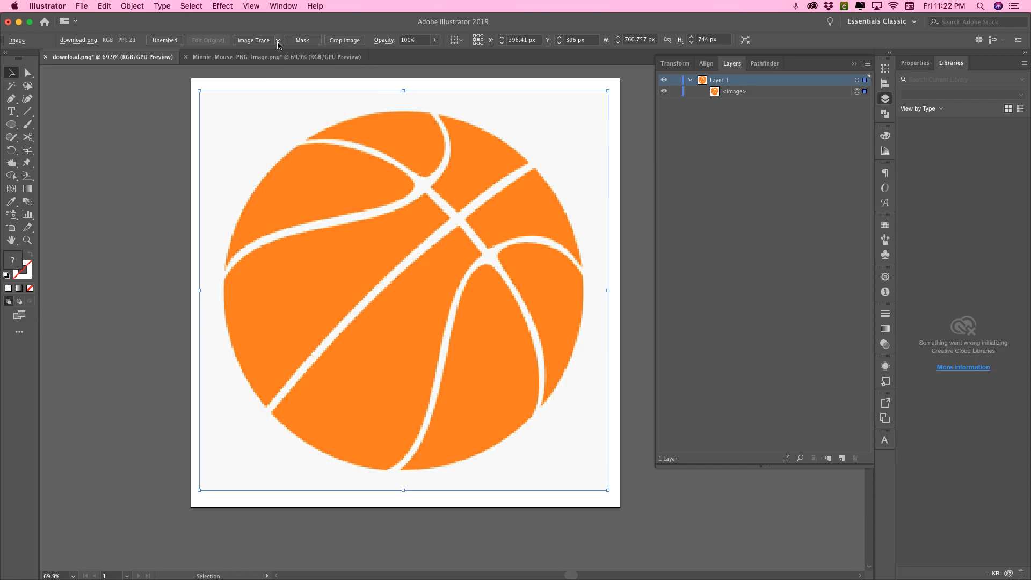
Image-trace the basketball using the 3 Colors preset.
{"action": "left_click", "coordinate": [254, 40]}
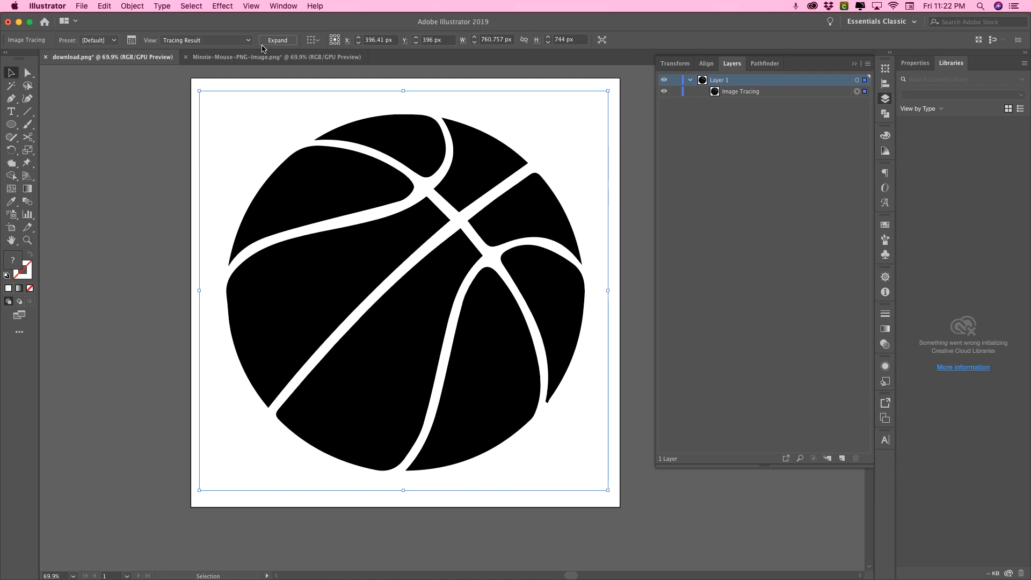
{"action": "left_click", "coordinate": [276, 40]}
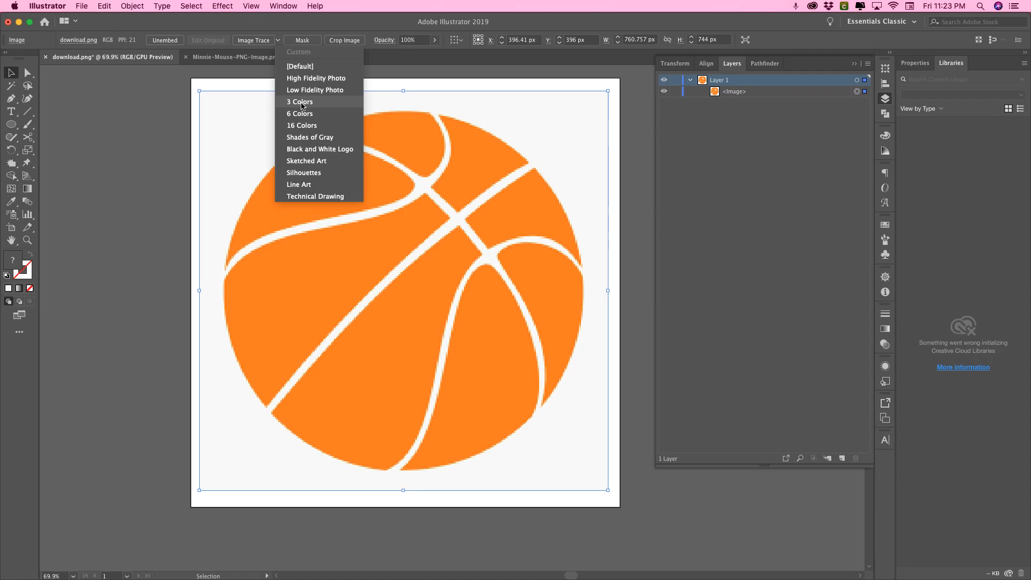
{"action": "left_click", "coordinate": [299, 101]}
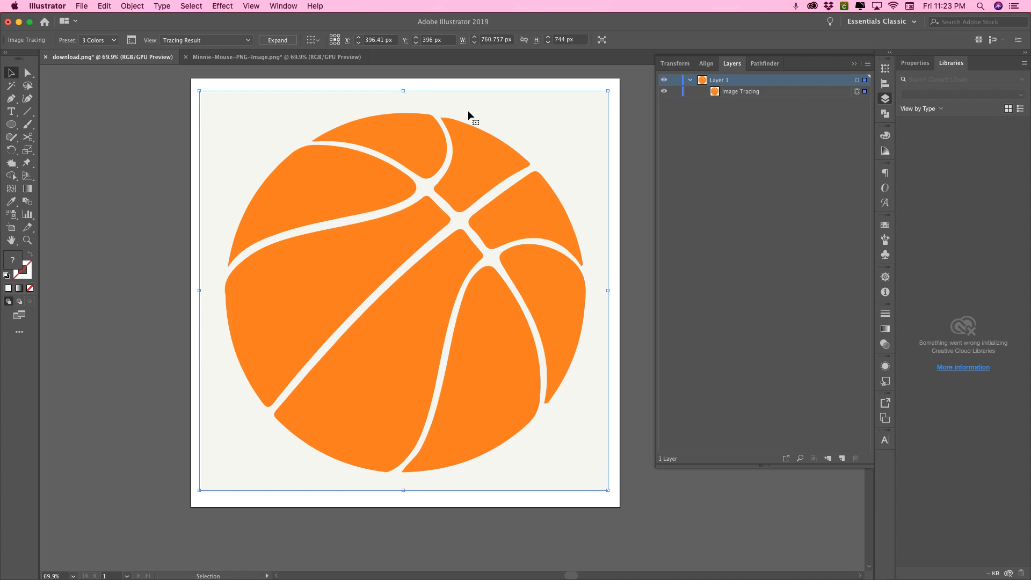
{"action": "mouse_move", "coordinate": [180, 79]}
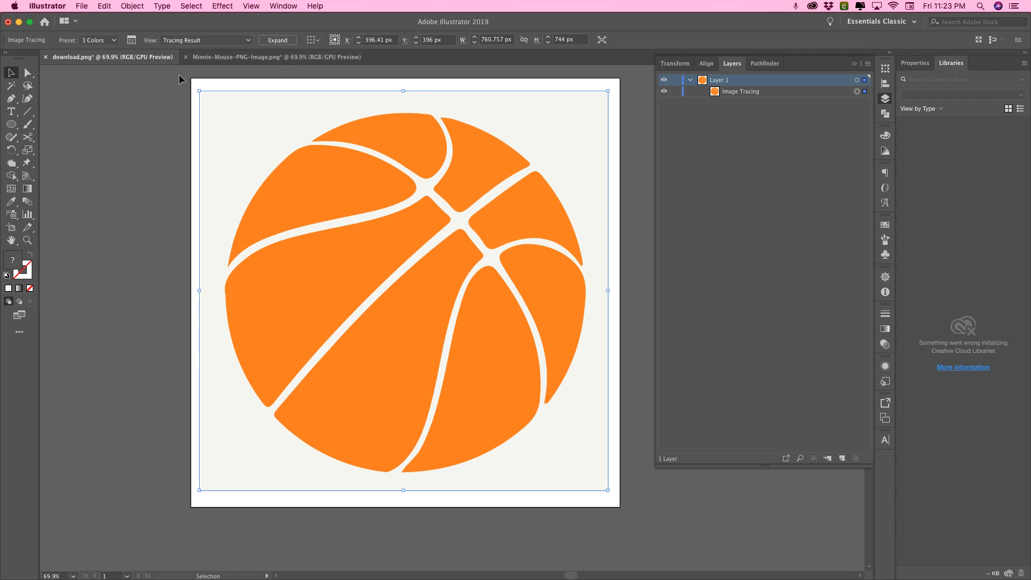
{"action": "mouse_move", "coordinate": [464, 154]}
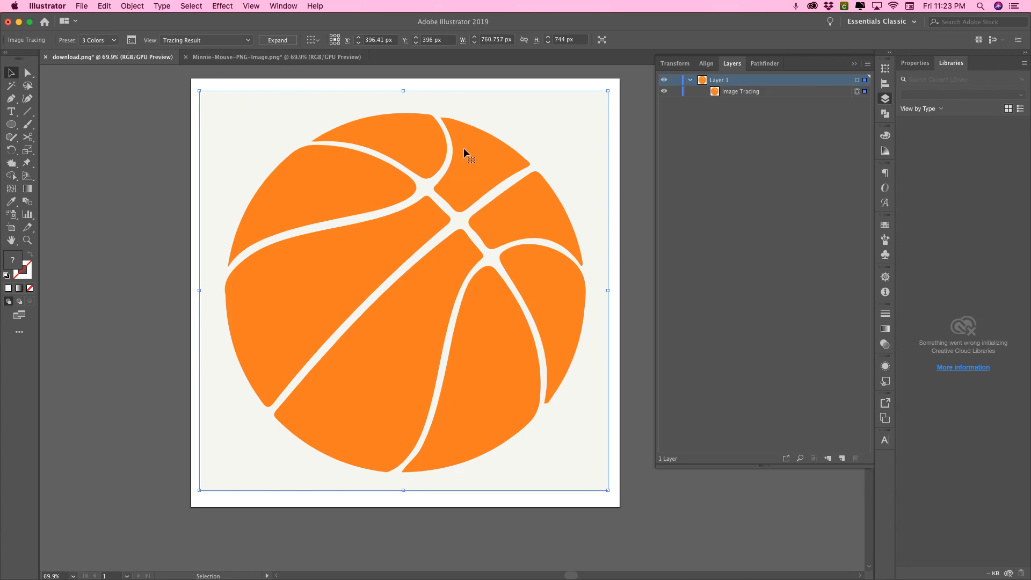
{"action": "mouse_move", "coordinate": [760, 185]}
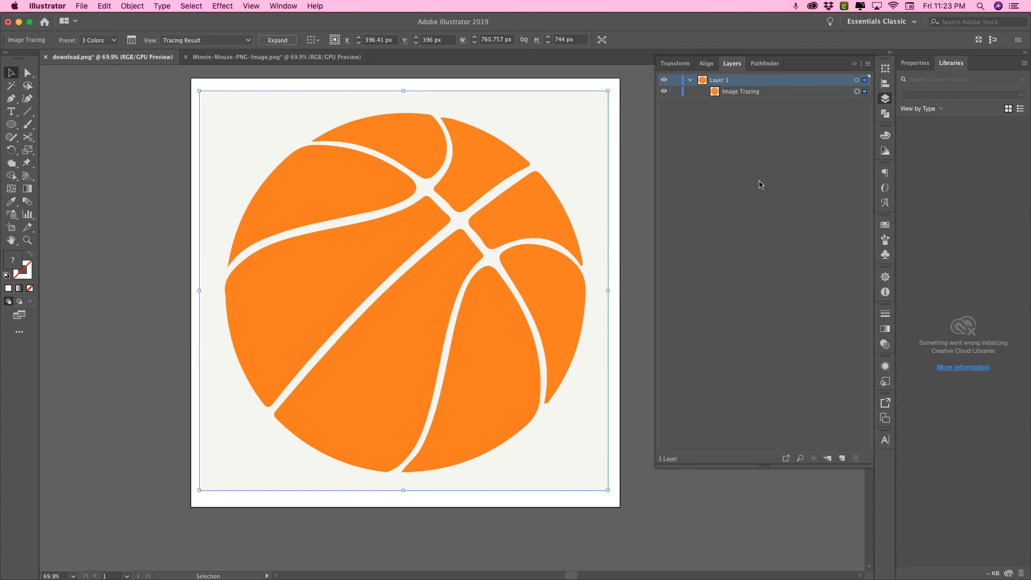
{"action": "mouse_move", "coordinate": [792, 185]}
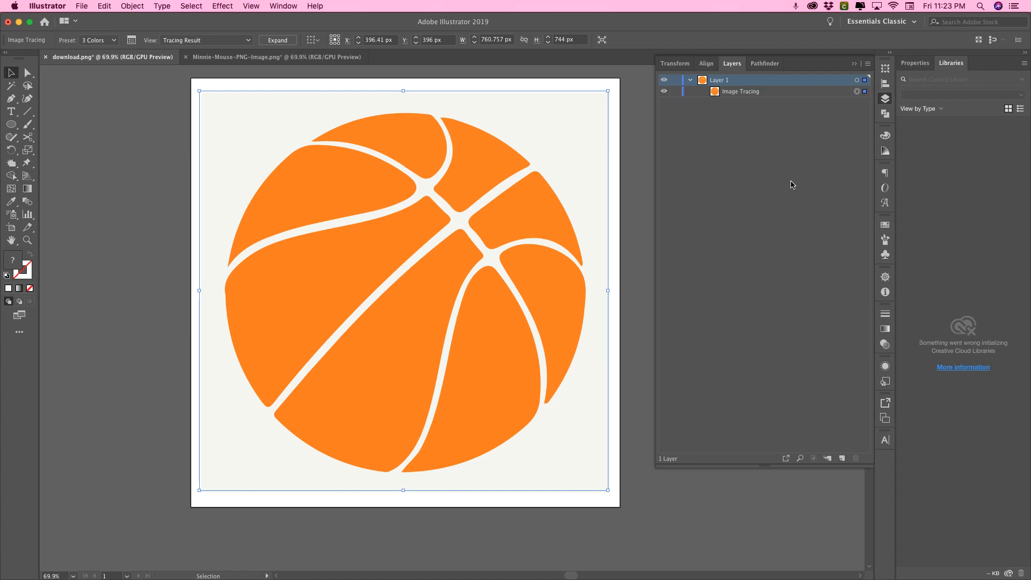
{"action": "mouse_move", "coordinate": [724, 209]}
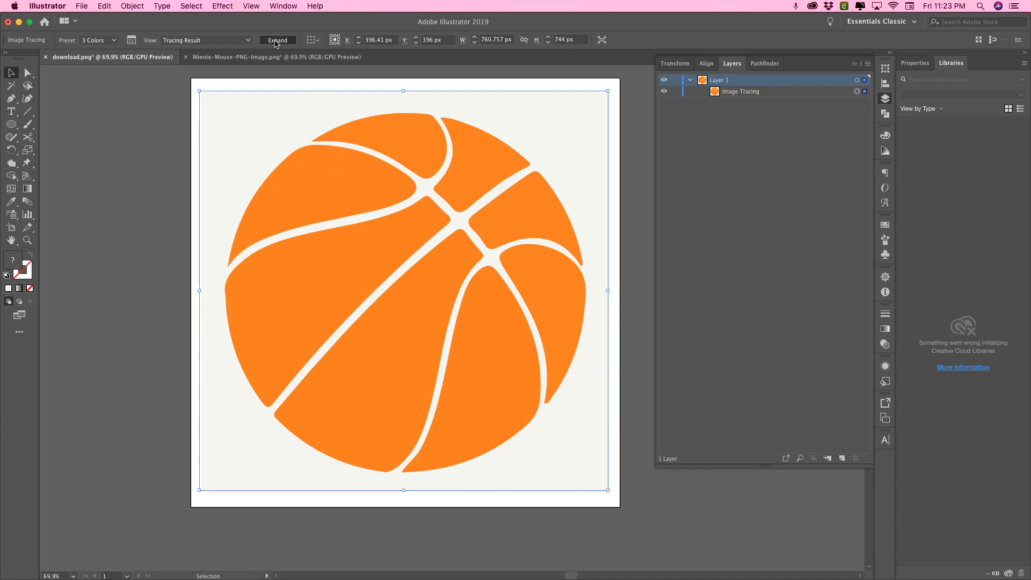
Expand the tracing into editable paths and reveal them in the Layers panel.
{"action": "left_click", "coordinate": [277, 41]}
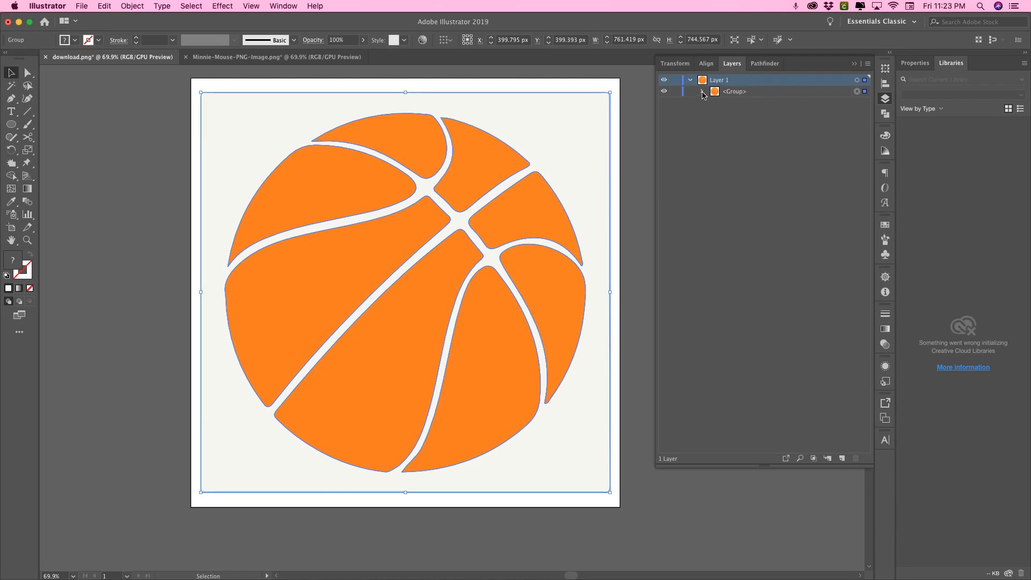
{"action": "left_click", "coordinate": [703, 91]}
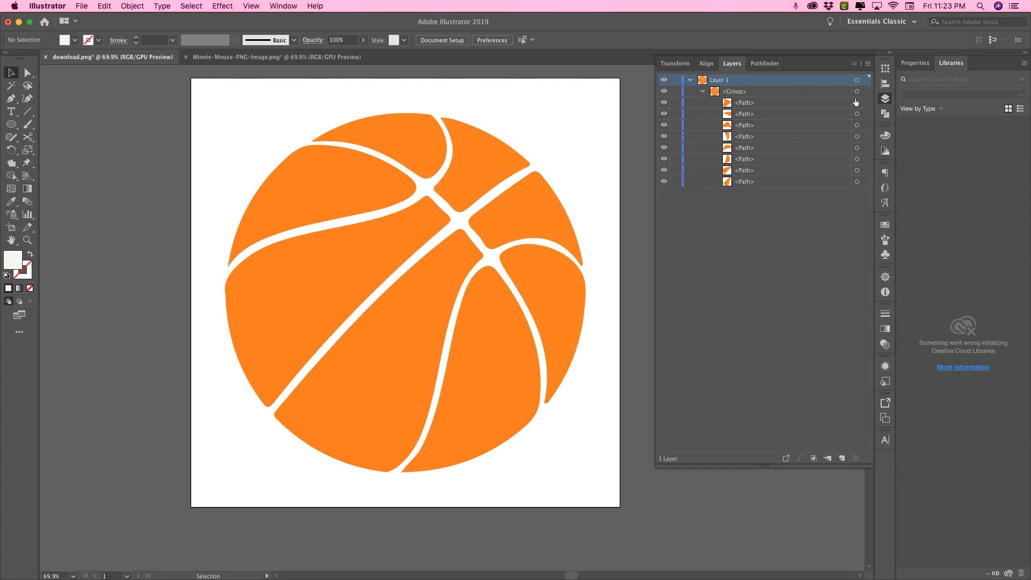
{"action": "mouse_move", "coordinate": [857, 91]}
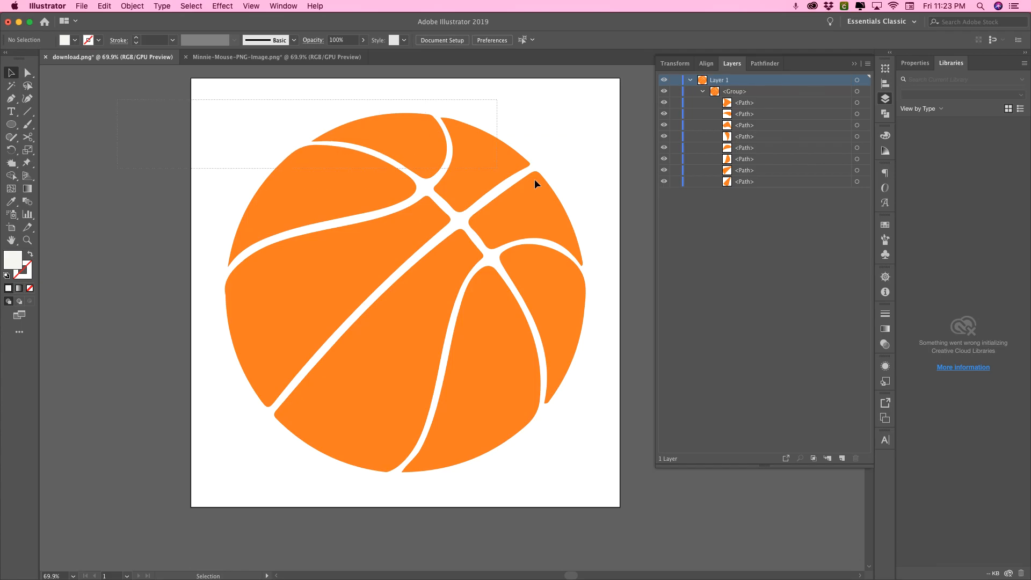
Combine the orange basketball pieces into one compound path, then switch to the Minnie Mouse document.
{"action": "left_click", "coordinate": [348, 240]}
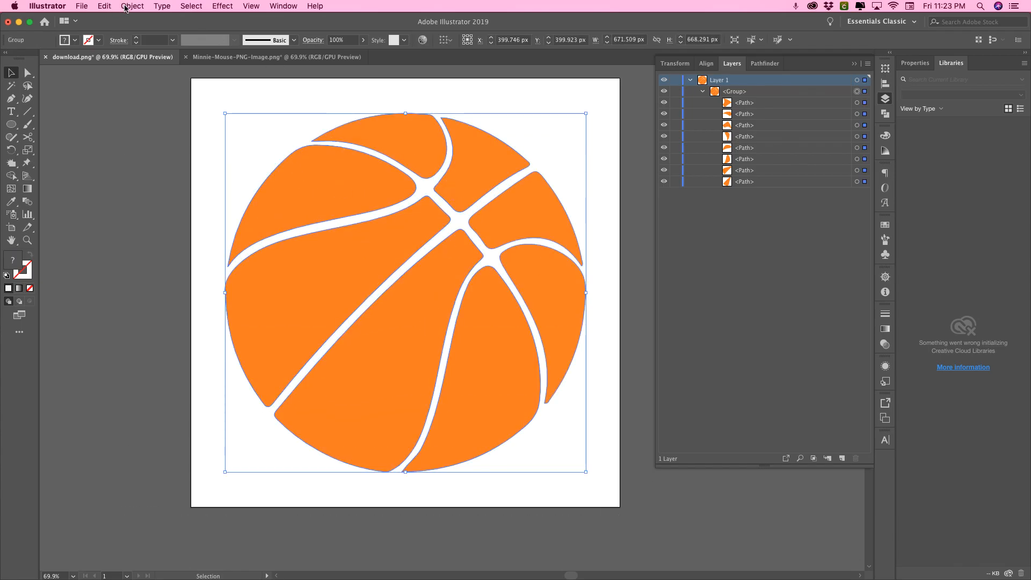
{"action": "mouse_move", "coordinate": [131, 6]}
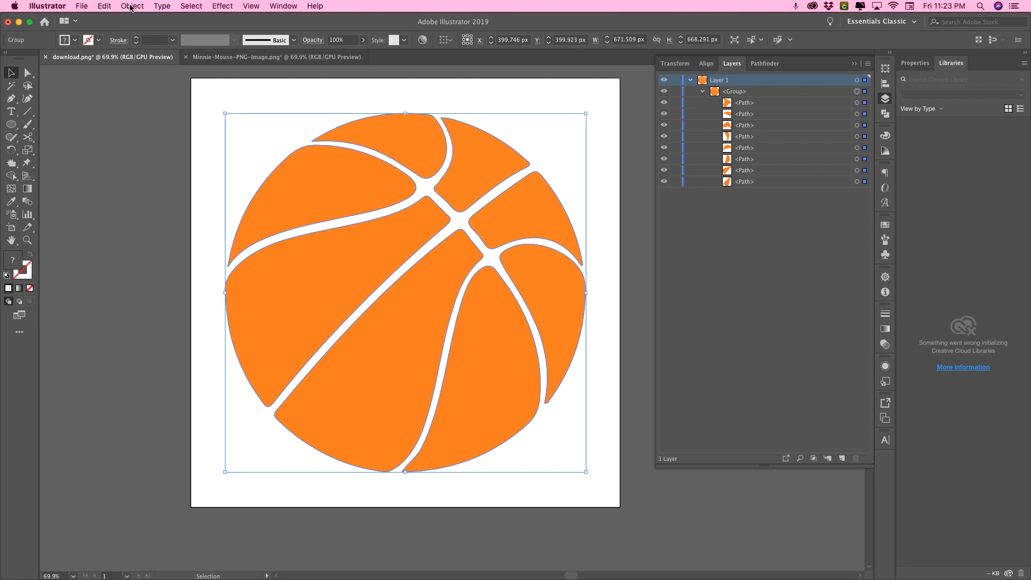
{"action": "left_click", "coordinate": [132, 5]}
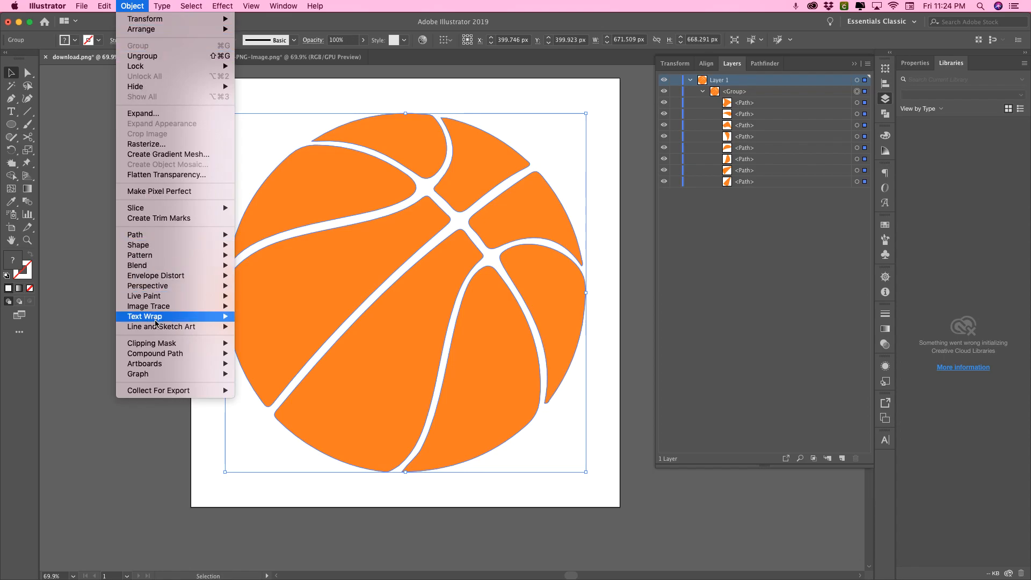
{"action": "mouse_move", "coordinate": [155, 353]}
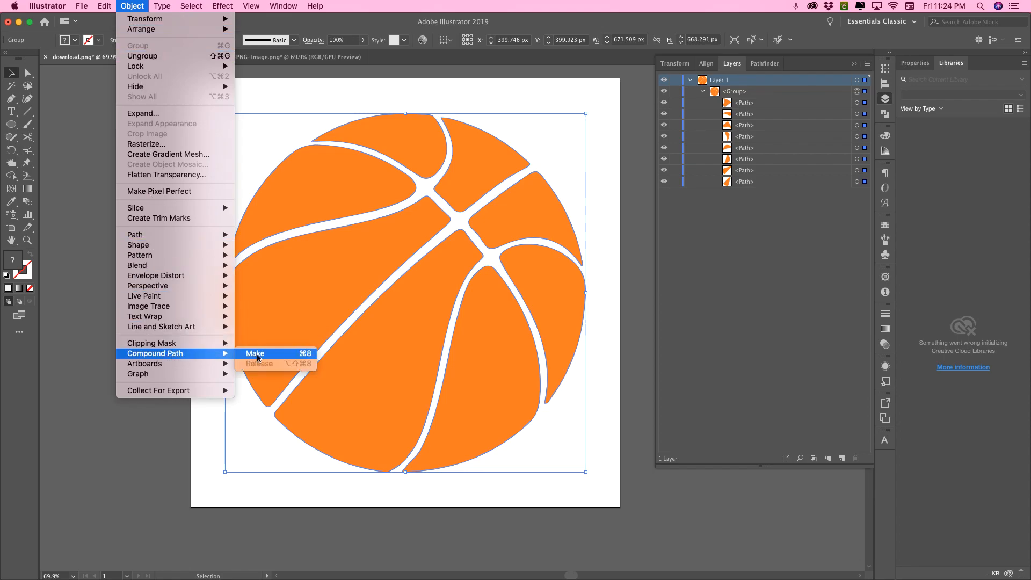
{"action": "left_click", "coordinate": [255, 353]}
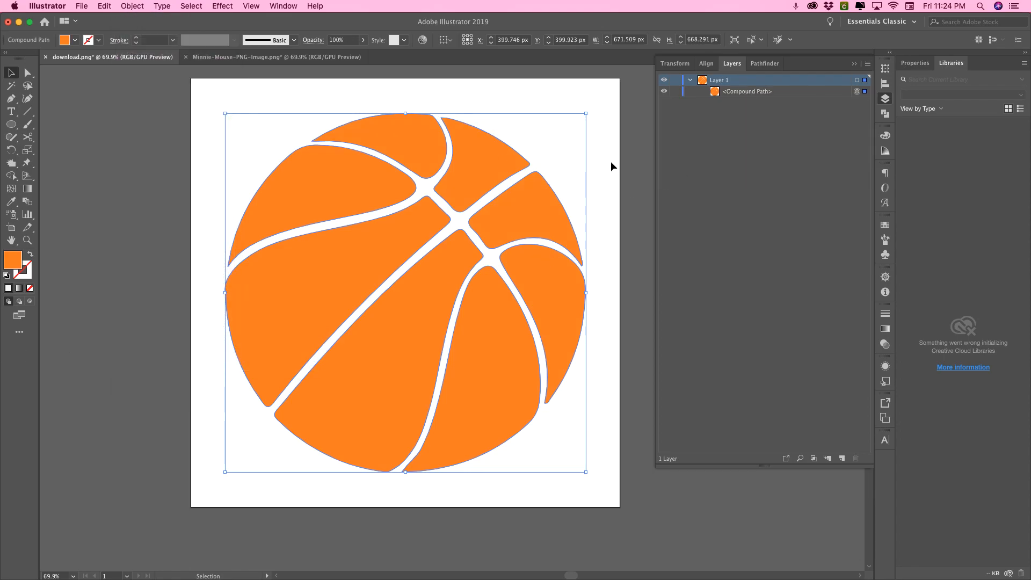
{"action": "left_click", "coordinate": [252, 57]}
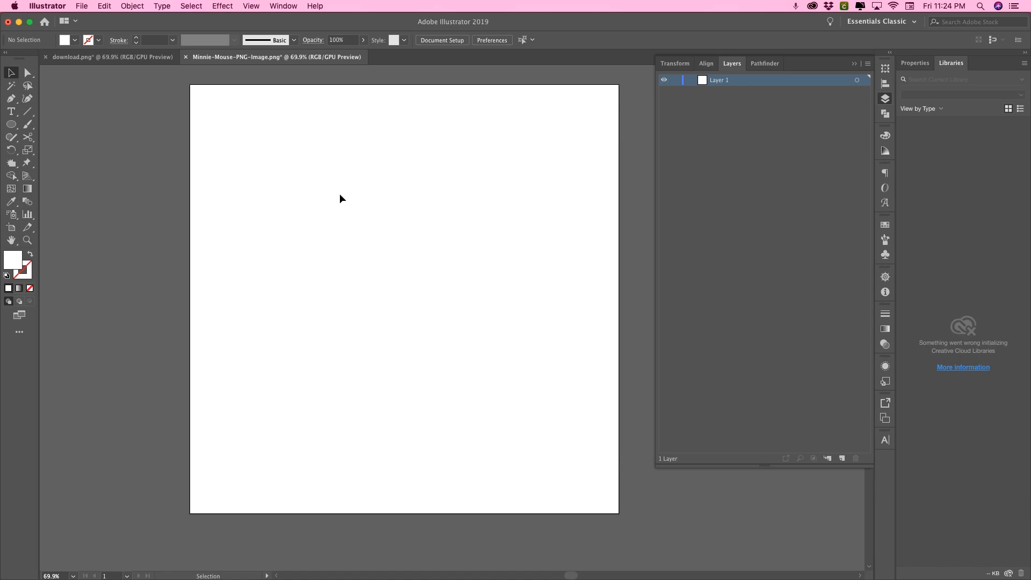
Attempt to place the Minnie Mouse image file and decline the warning.
{"action": "left_click", "coordinate": [82, 6]}
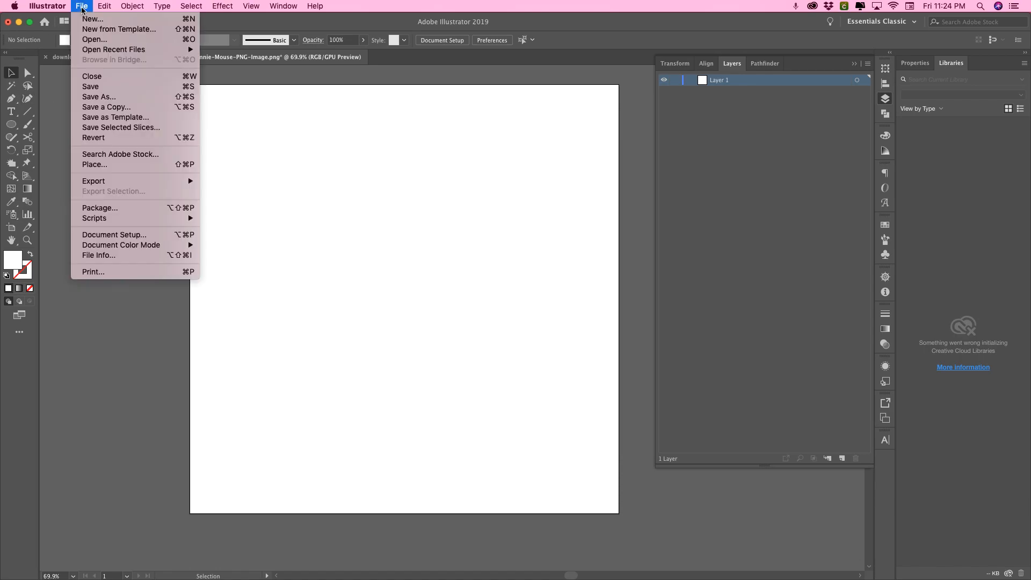
{"action": "mouse_move", "coordinate": [129, 191]}
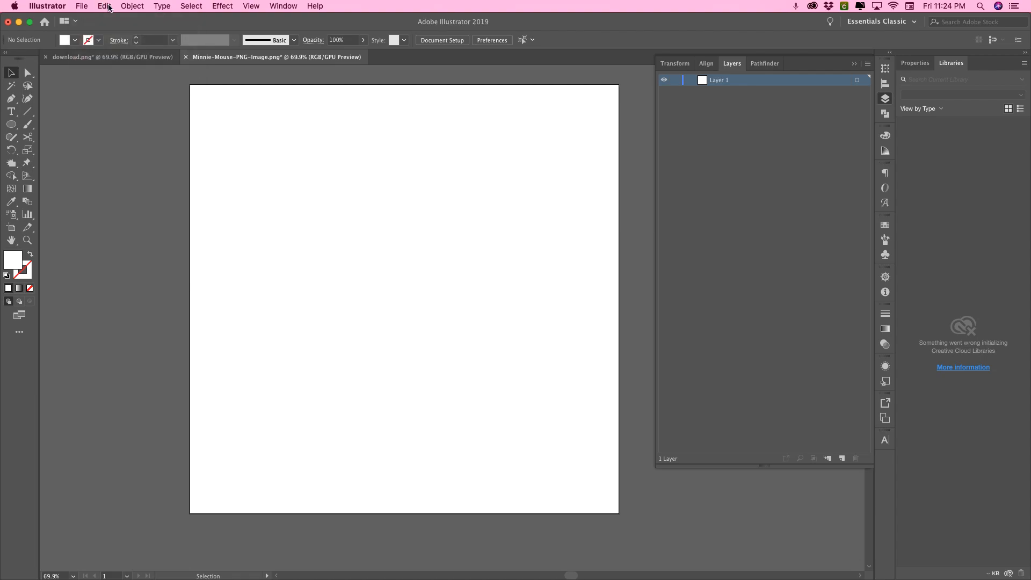
{"action": "left_click", "coordinate": [104, 6]}
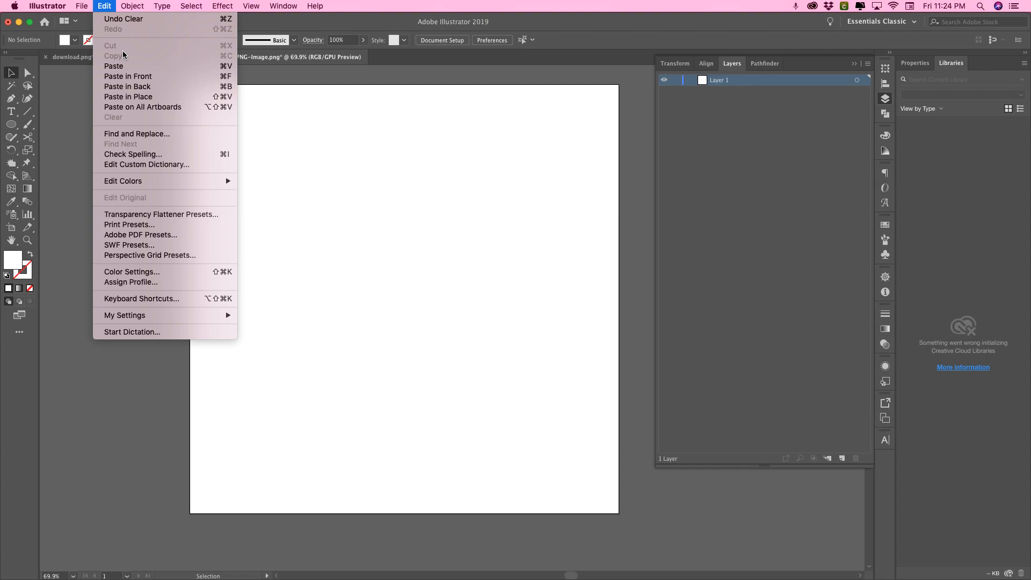
{"action": "mouse_move", "coordinate": [124, 49]}
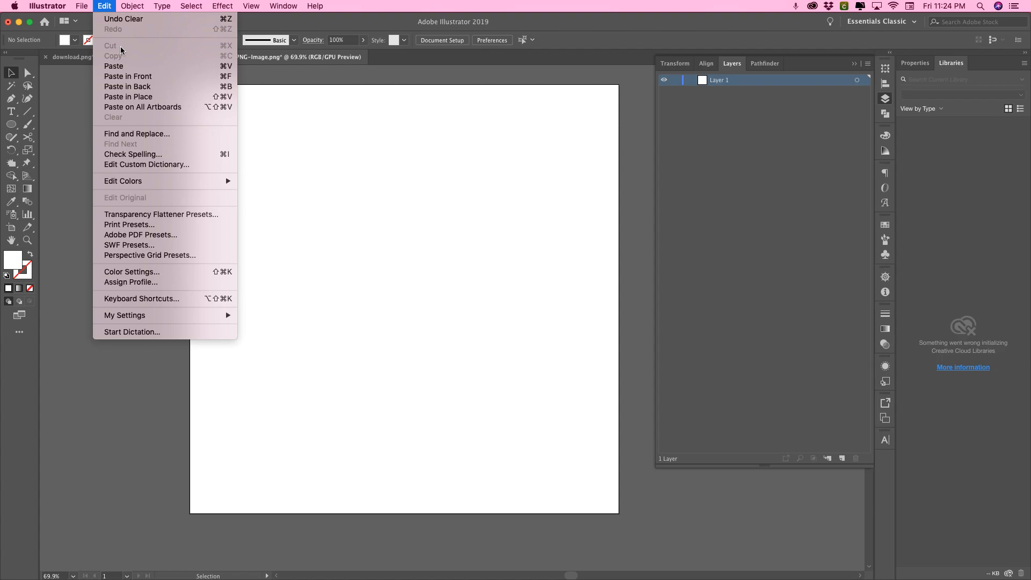
{"action": "left_click", "coordinate": [82, 6]}
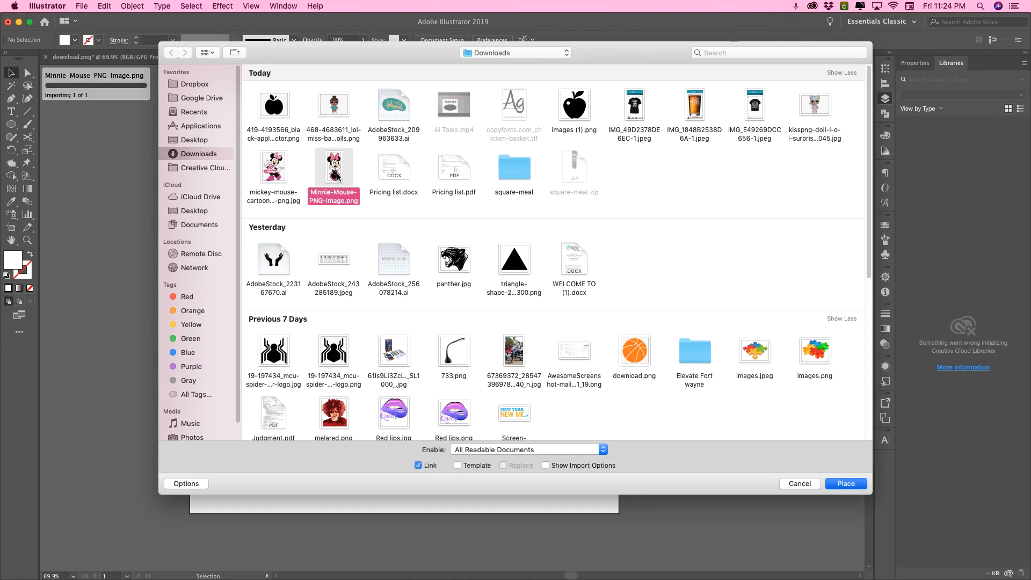
{"action": "left_click", "coordinate": [846, 483]}
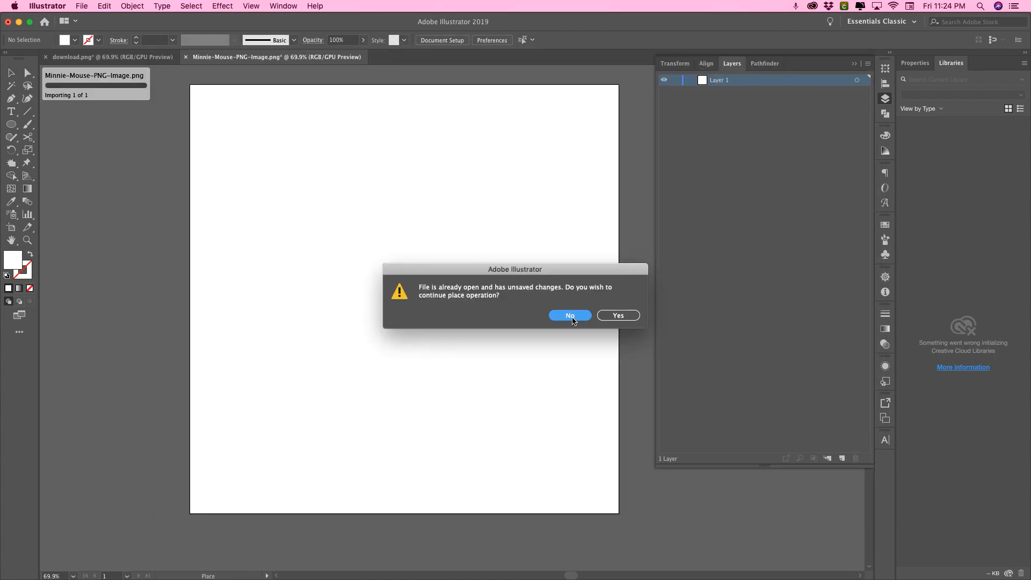
{"action": "left_click", "coordinate": [569, 316]}
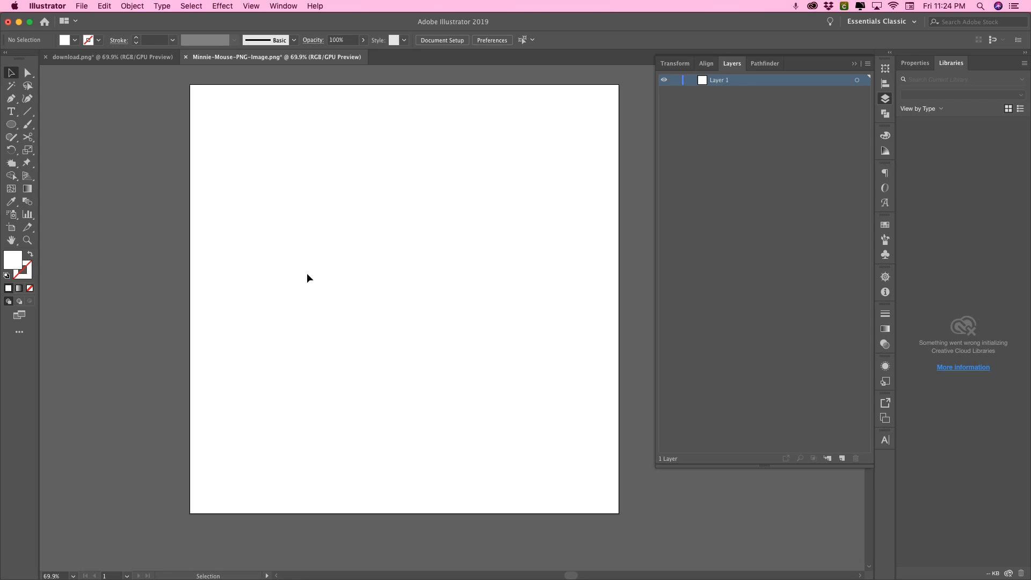
Close the blank Minnie Mouse document without saving and start a new document.
{"action": "left_click", "coordinate": [81, 5]}
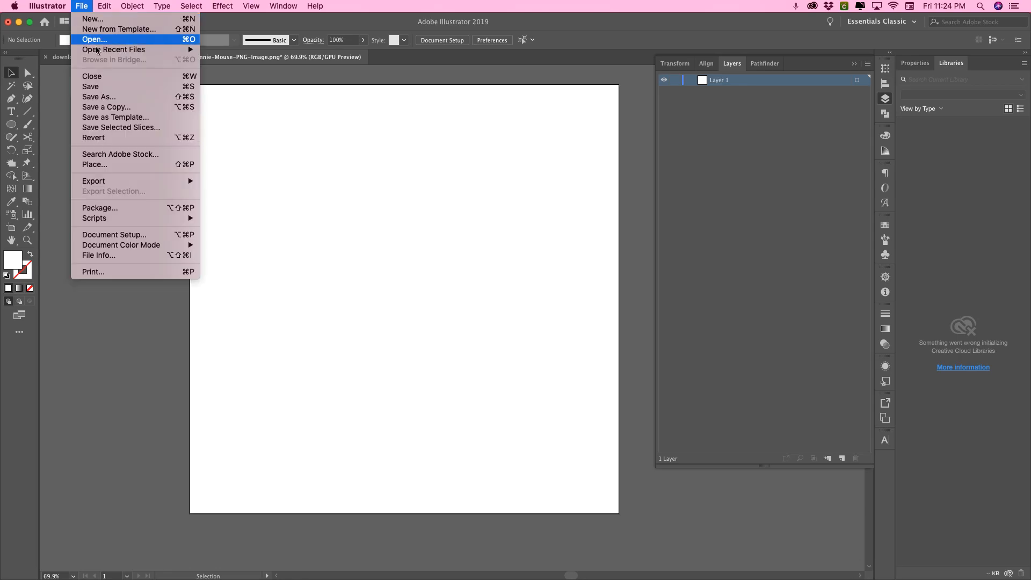
{"action": "left_click", "coordinate": [95, 39]}
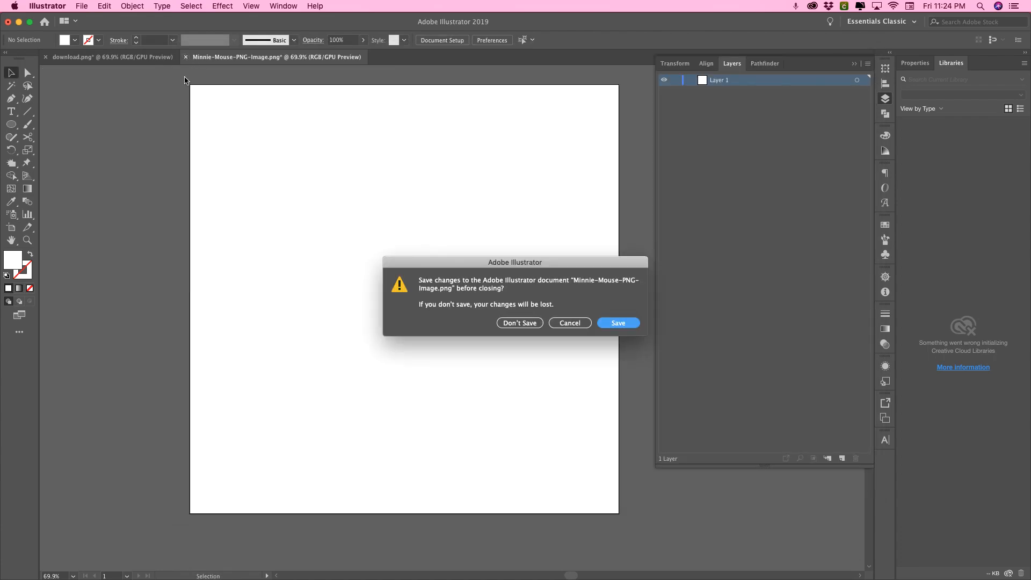
{"action": "left_click", "coordinate": [520, 322]}
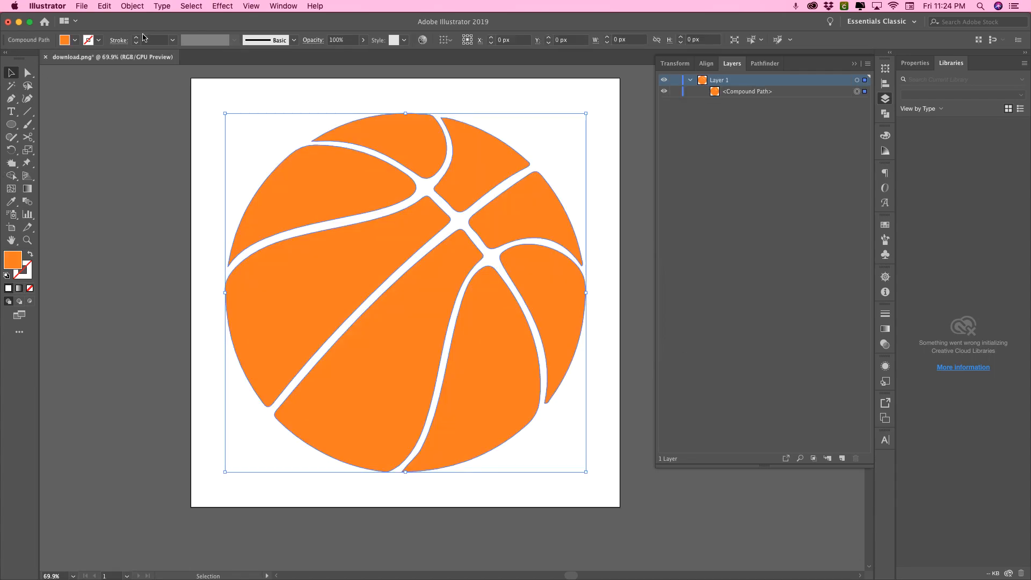
{"action": "left_click", "coordinate": [82, 6]}
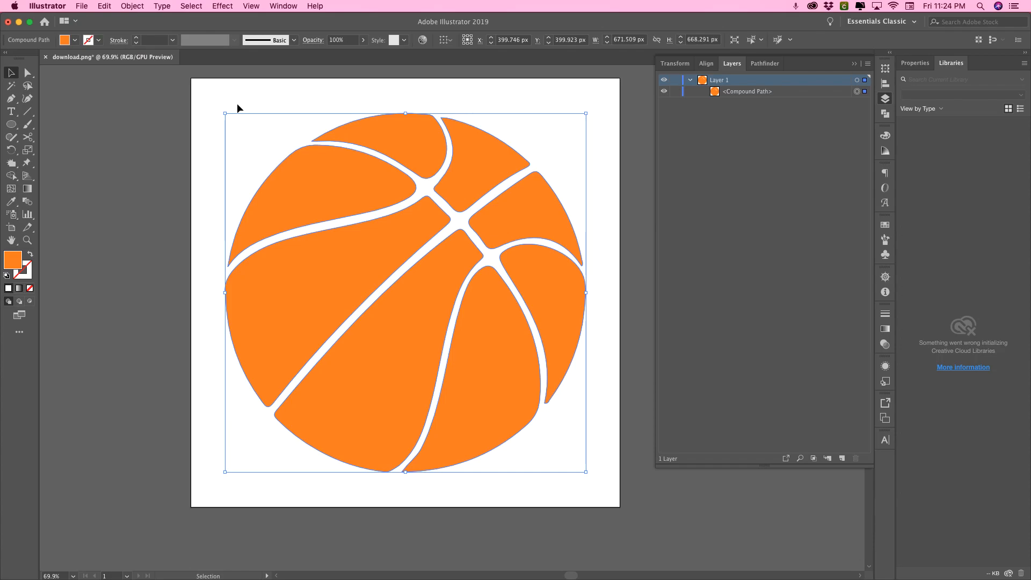
{"action": "mouse_move", "coordinate": [255, 116]}
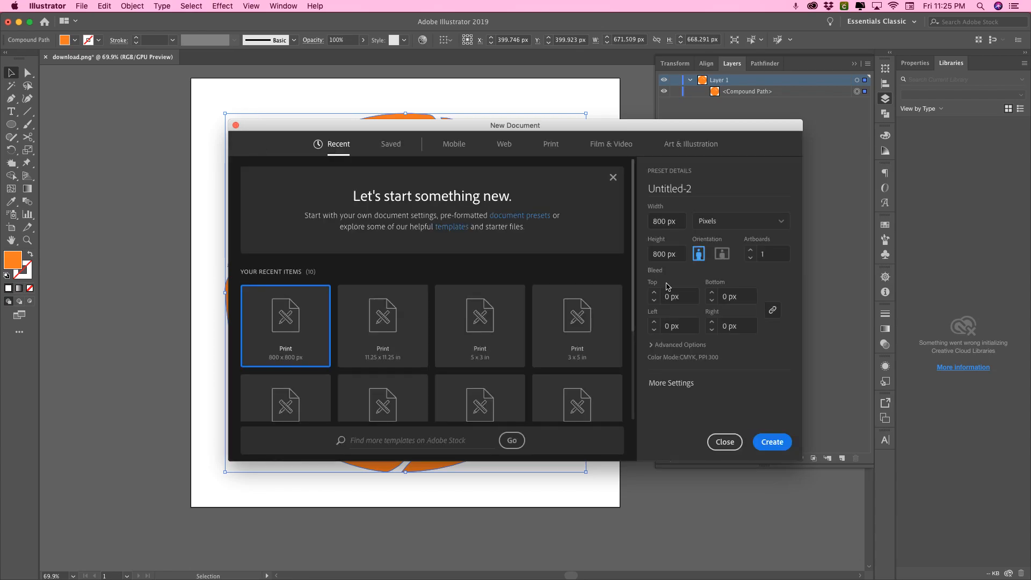
Create a new document 12 by 12 with units set to inches.
{"action": "left_click", "coordinate": [666, 221]}
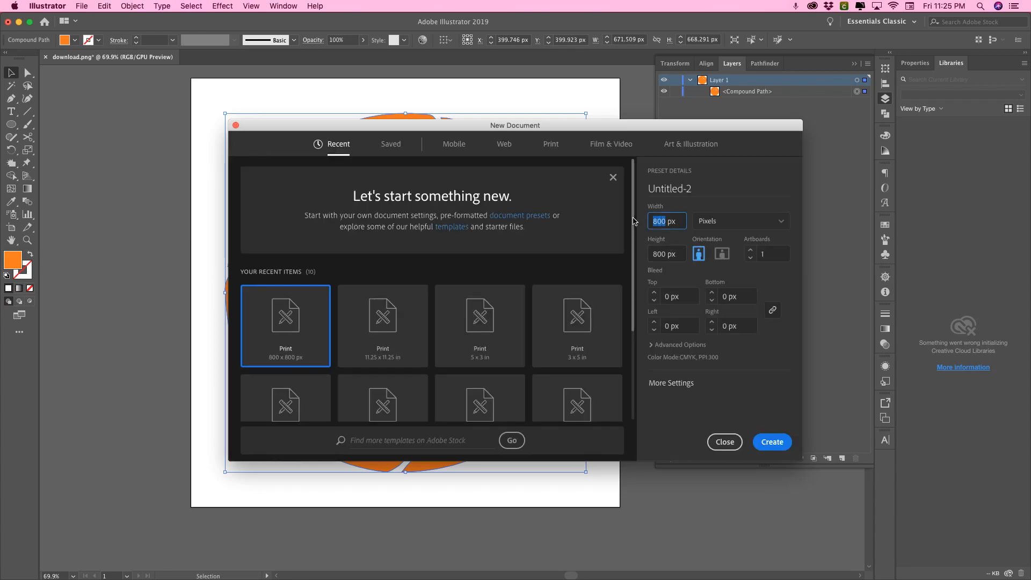
{"action": "left_click", "coordinate": [741, 221]}
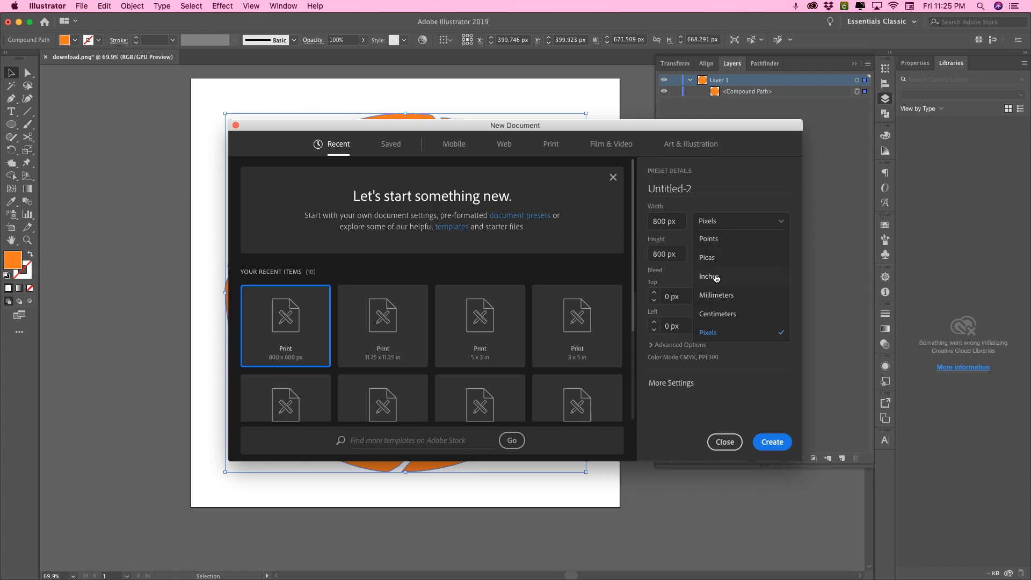
{"action": "left_click", "coordinate": [708, 276]}
{"action": "type", "text": "12"}
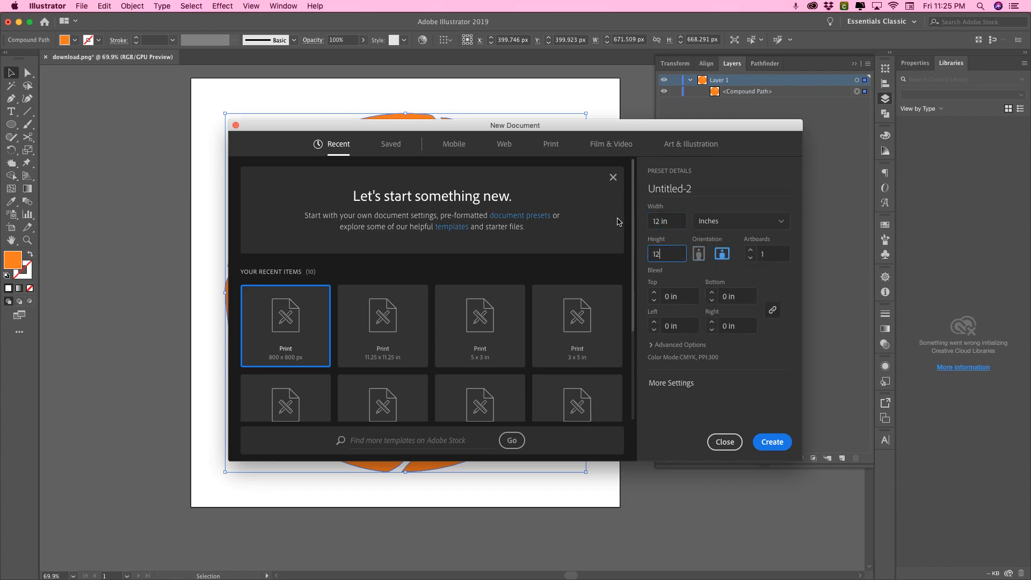
{"action": "left_click", "coordinate": [725, 443]}
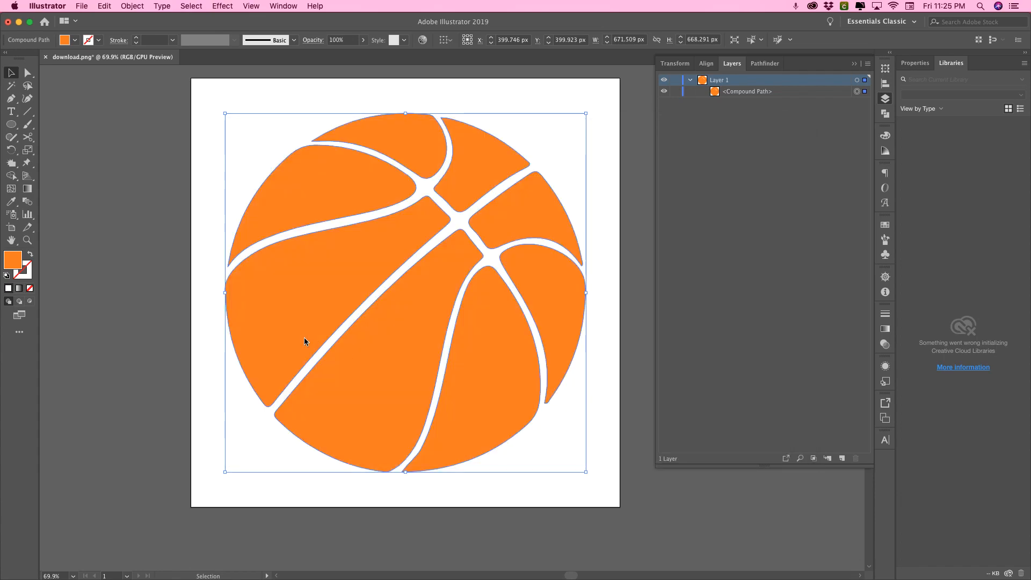
{"action": "mouse_move", "coordinate": [350, 296]}
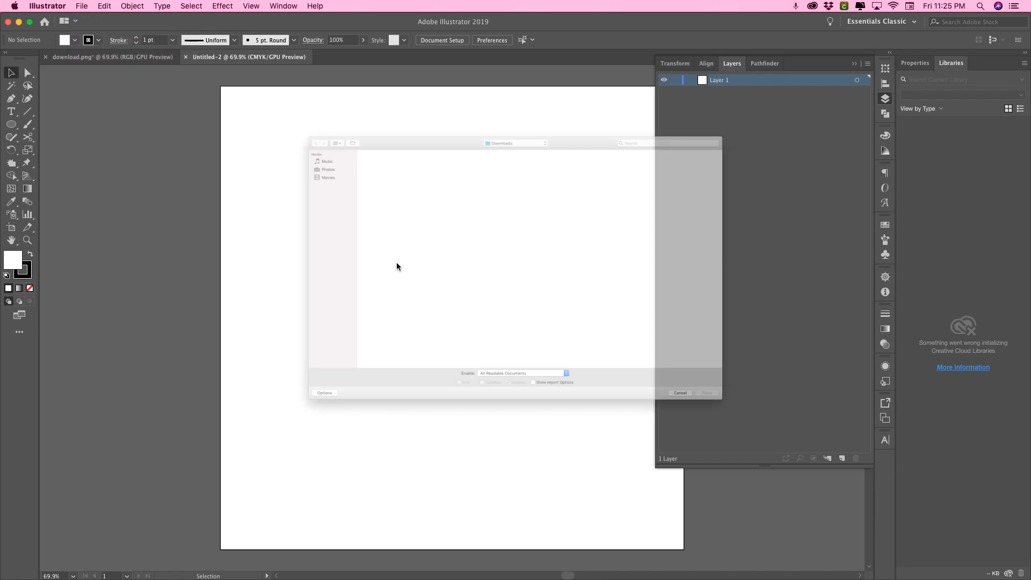
Drop the placed Minnie Mouse image onto the artboard.
{"action": "left_click", "coordinate": [680, 393]}
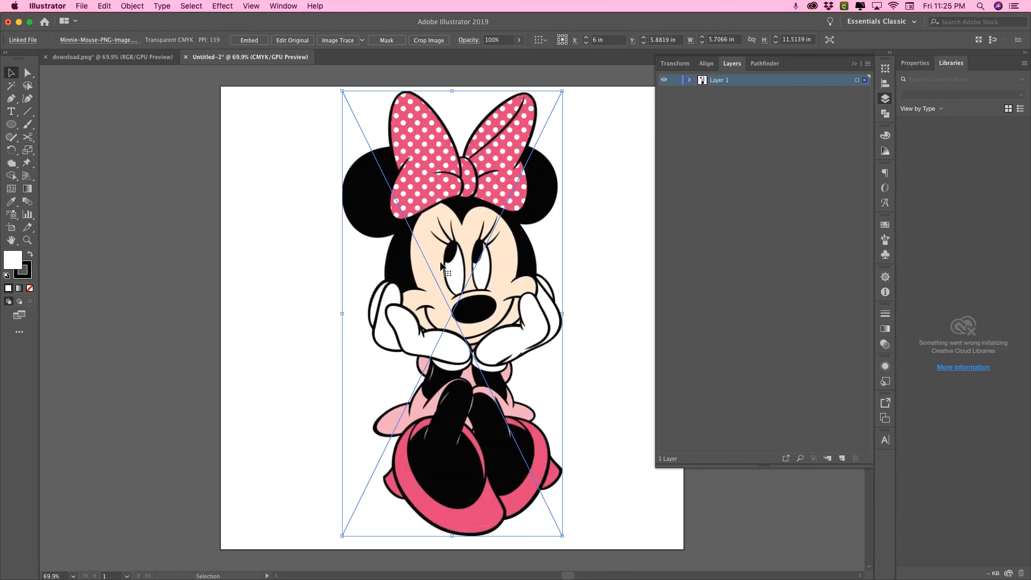
{"action": "mouse_move", "coordinate": [369, 202]}
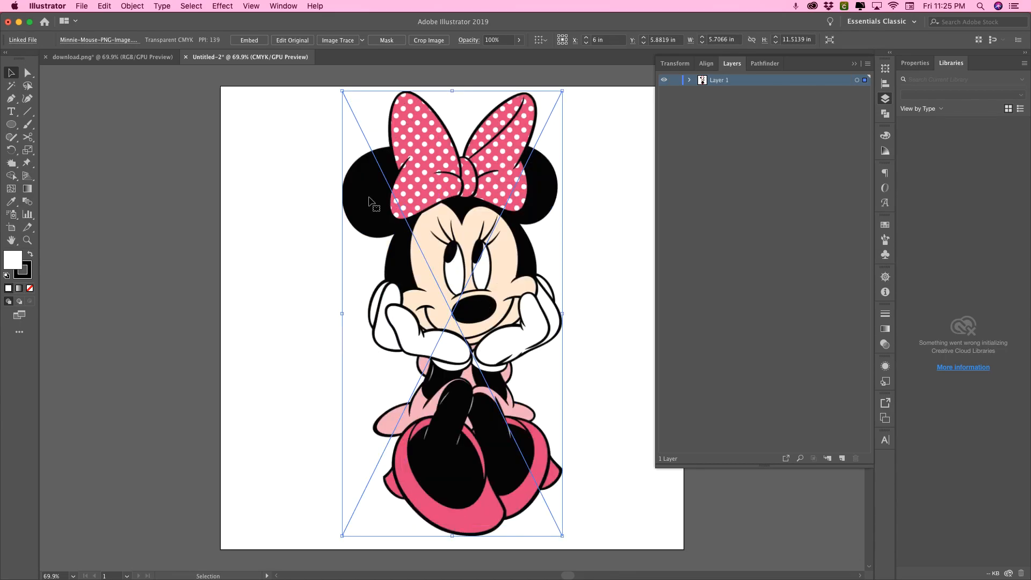
{"action": "mouse_move", "coordinate": [407, 202]}
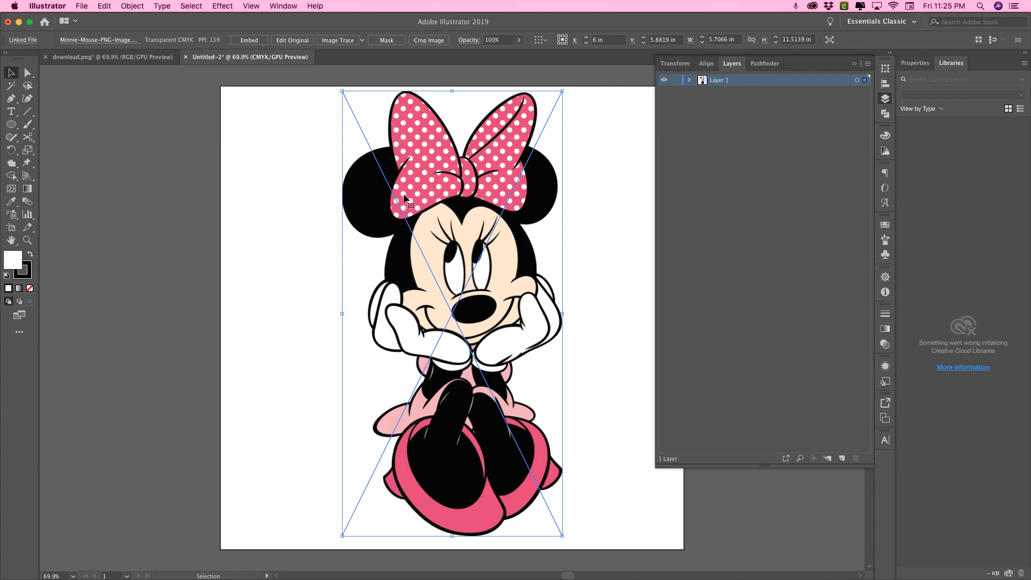
{"action": "mouse_move", "coordinate": [422, 232]}
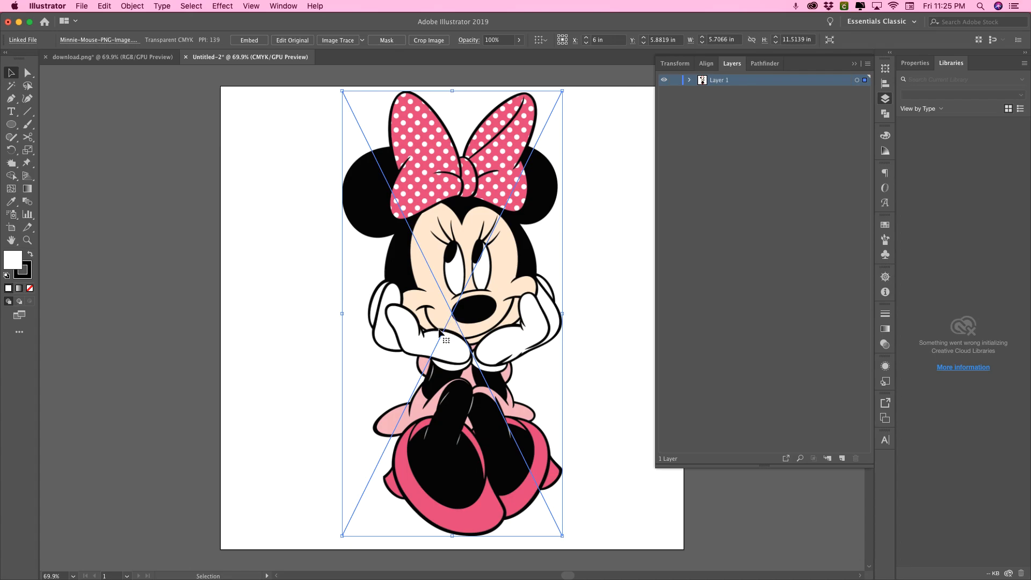
{"action": "mouse_move", "coordinate": [423, 369]}
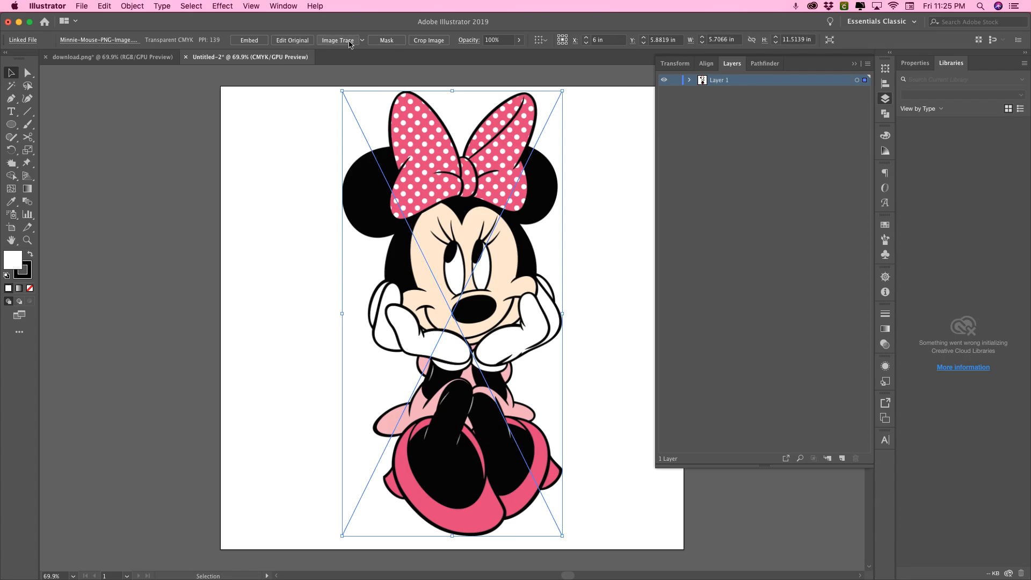
Image-trace Minnie Mouse with the 6 Colors preset and expand it into editable paths.
{"action": "left_click", "coordinate": [362, 39]}
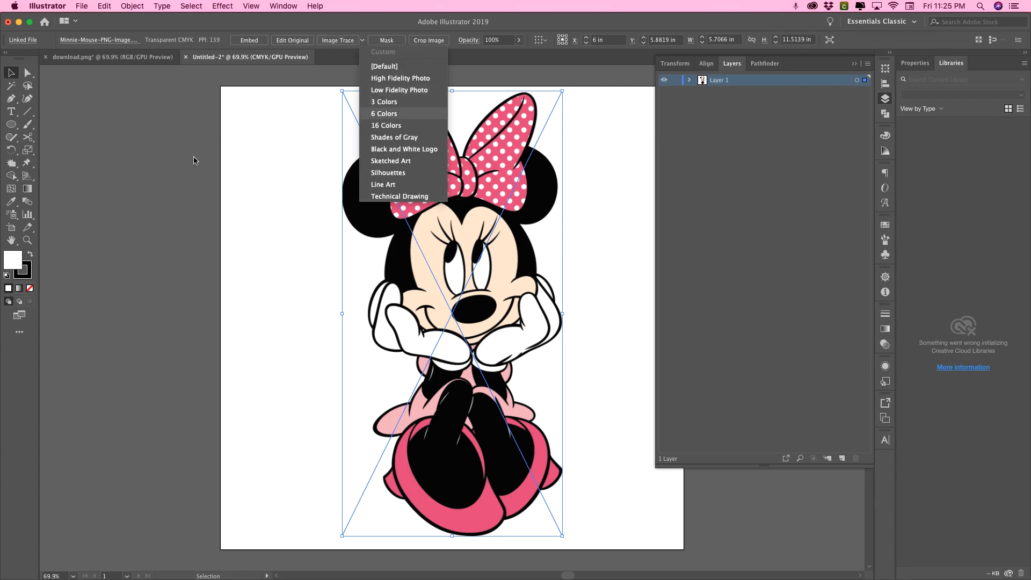
{"action": "left_click", "coordinate": [385, 114]}
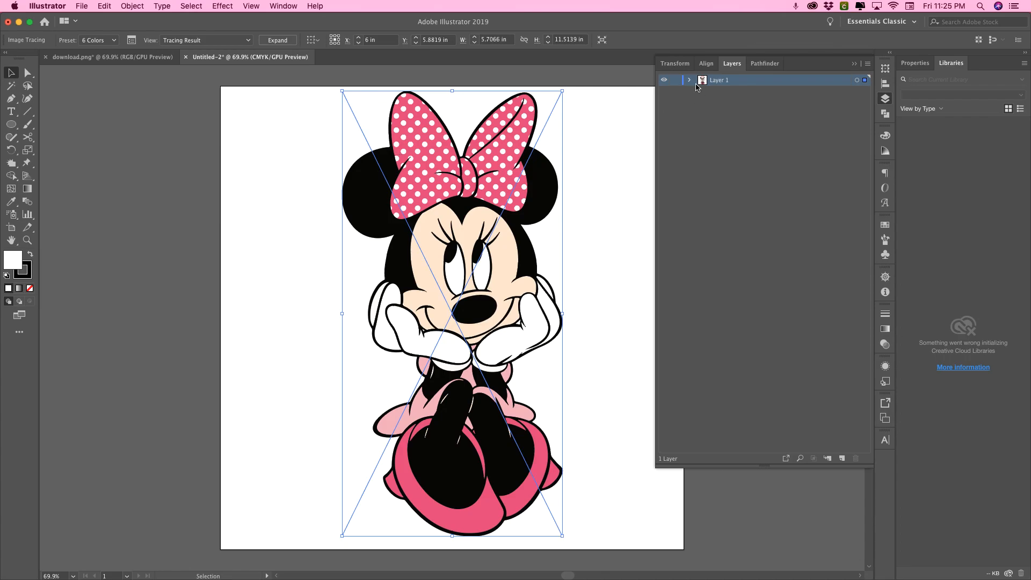
{"action": "left_click", "coordinate": [689, 80]}
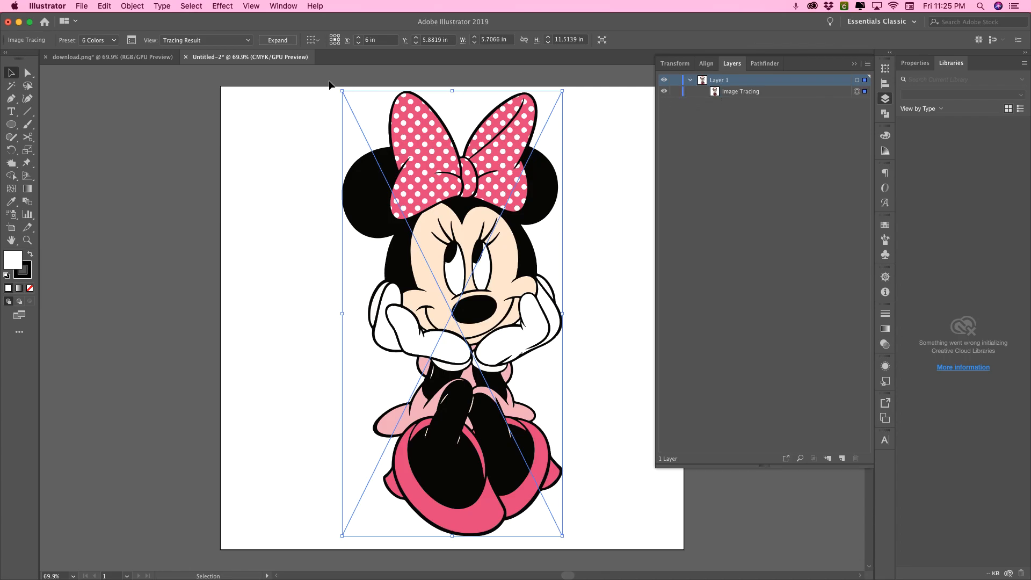
{"action": "left_click", "coordinate": [277, 40]}
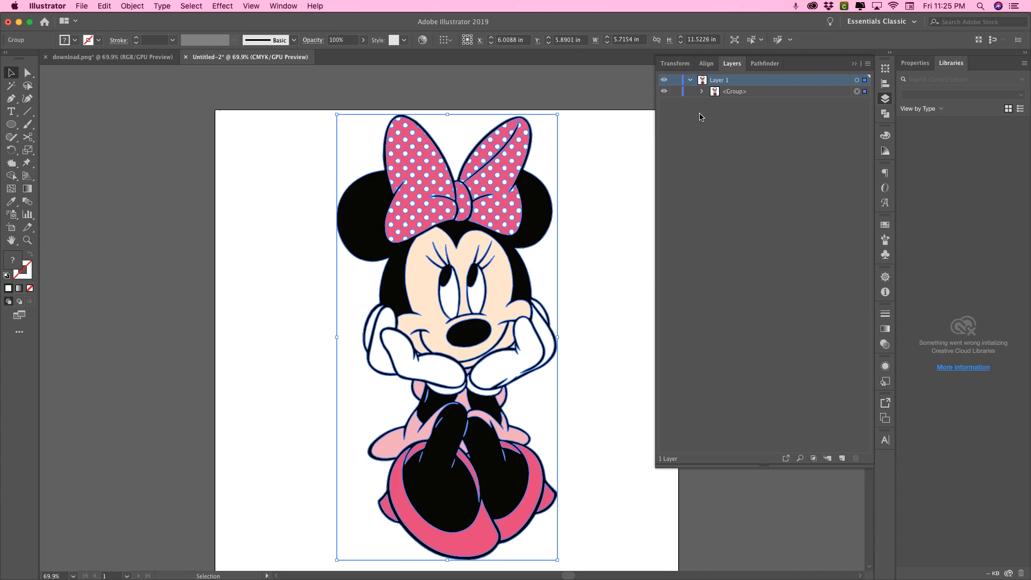
Expand the traced group in the Layers panel to list its individual filled paths.
{"action": "left_click", "coordinate": [701, 92]}
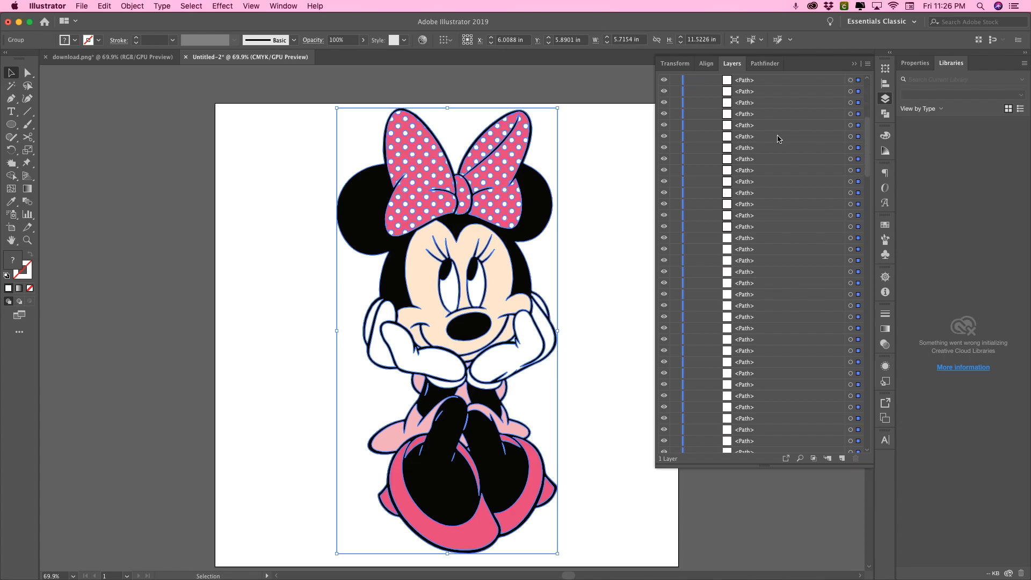
{"action": "scroll", "scroll_direction": "down", "scroll_amount": 3}
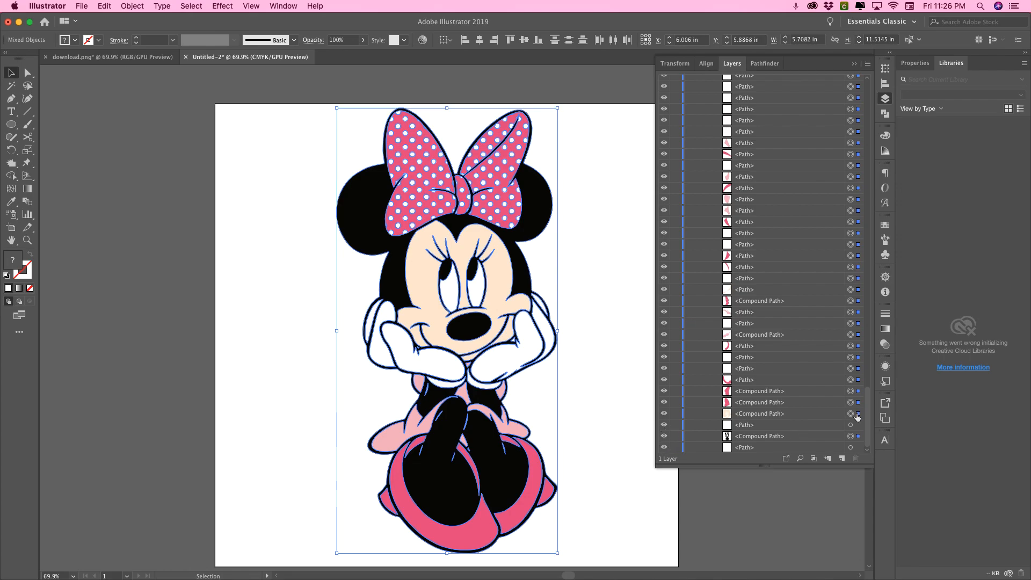
{"action": "mouse_move", "coordinate": [858, 415]}
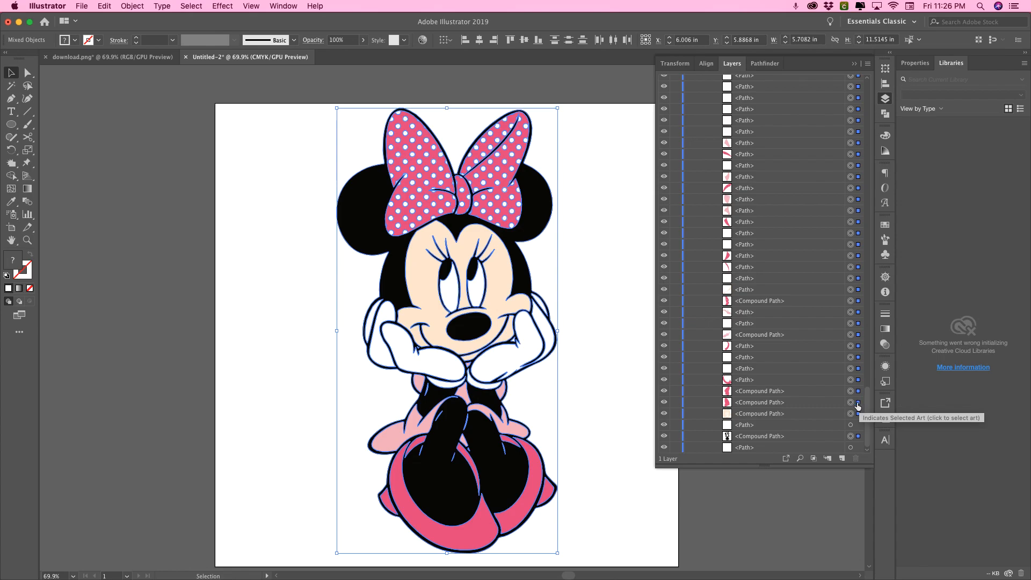
{"action": "left_click", "coordinate": [132, 5]}
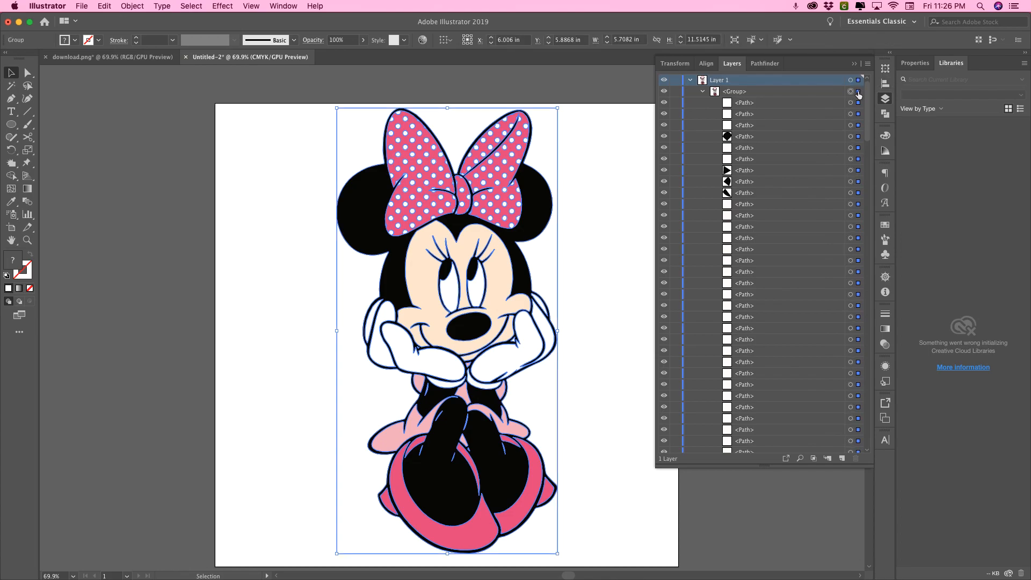
Ungroup the Minnie Mouse artwork so each path sits directly under Layer 1.
{"action": "left_click", "coordinate": [133, 5]}
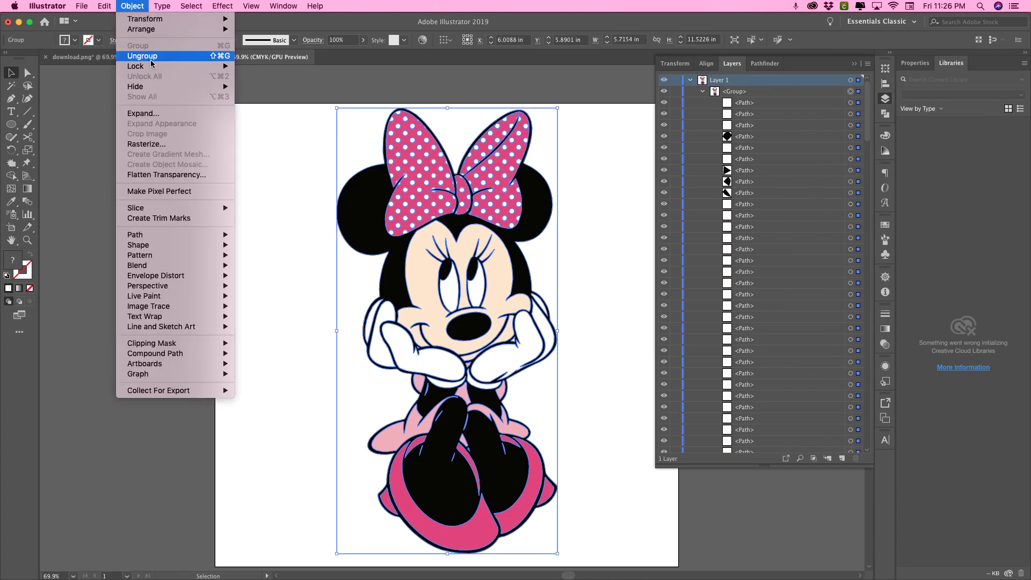
{"action": "left_click", "coordinate": [142, 56]}
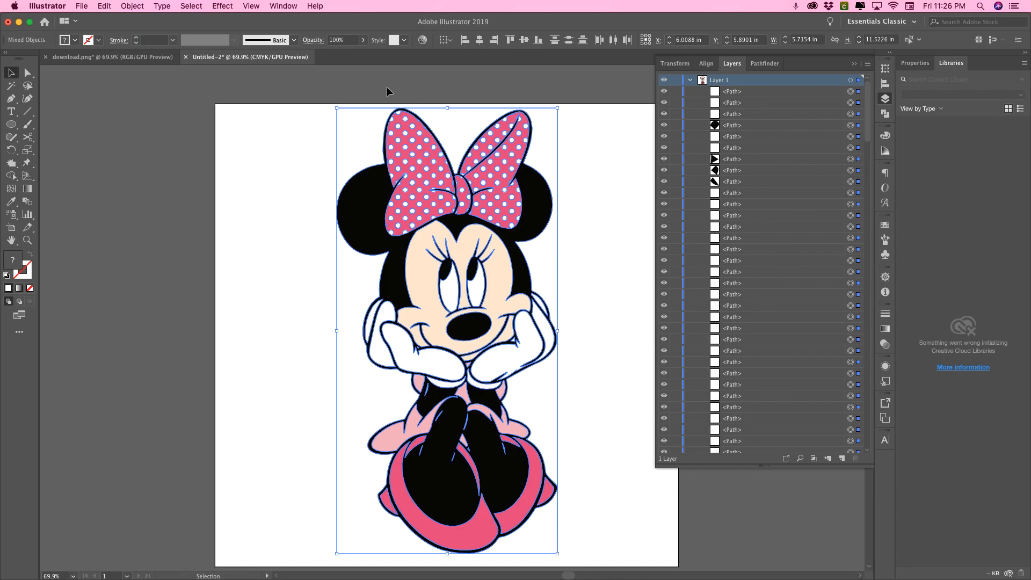
{"action": "mouse_move", "coordinate": [880, 72]}
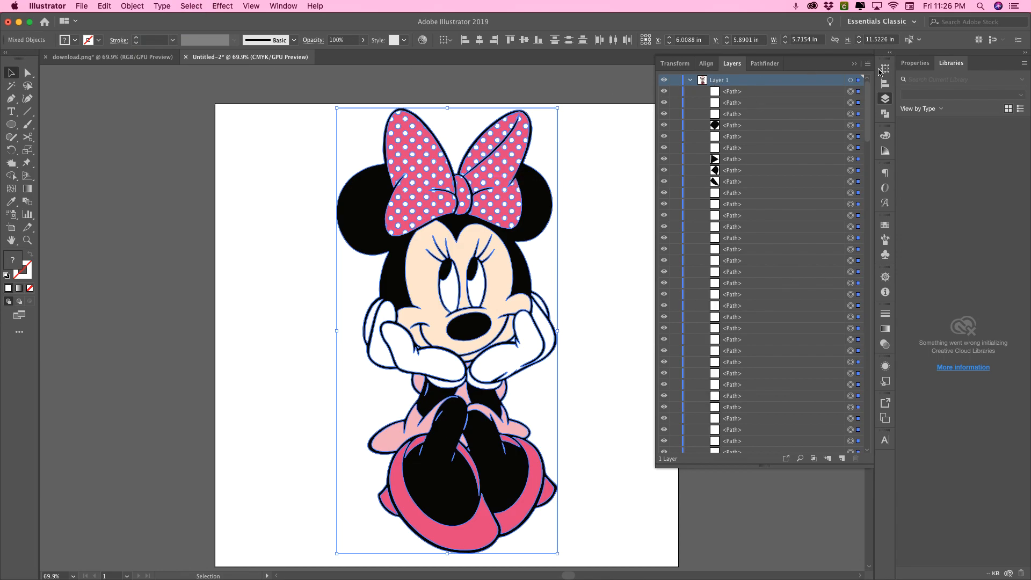
{"action": "mouse_move", "coordinate": [857, 128]}
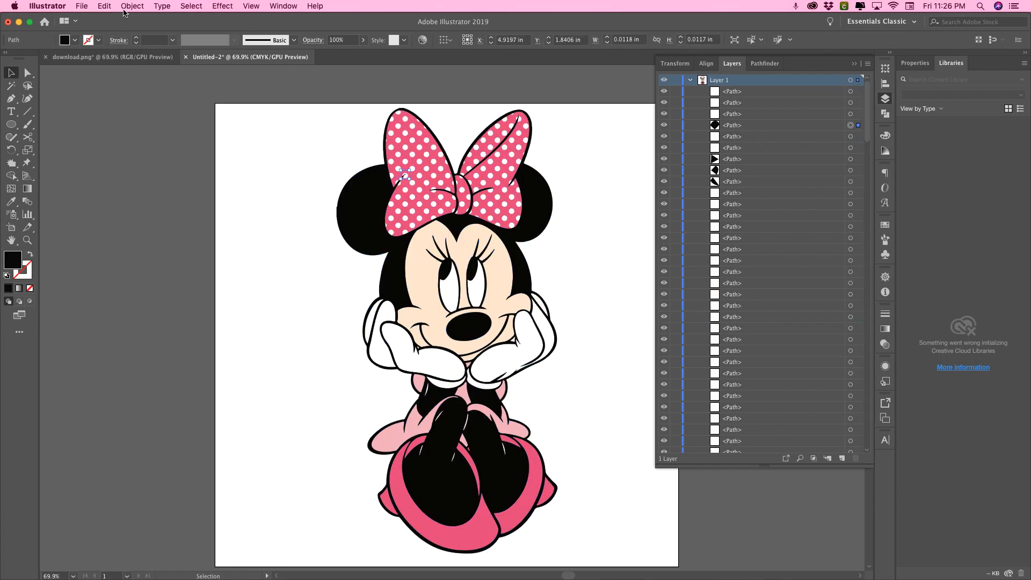
{"action": "mouse_move", "coordinate": [193, 8]}
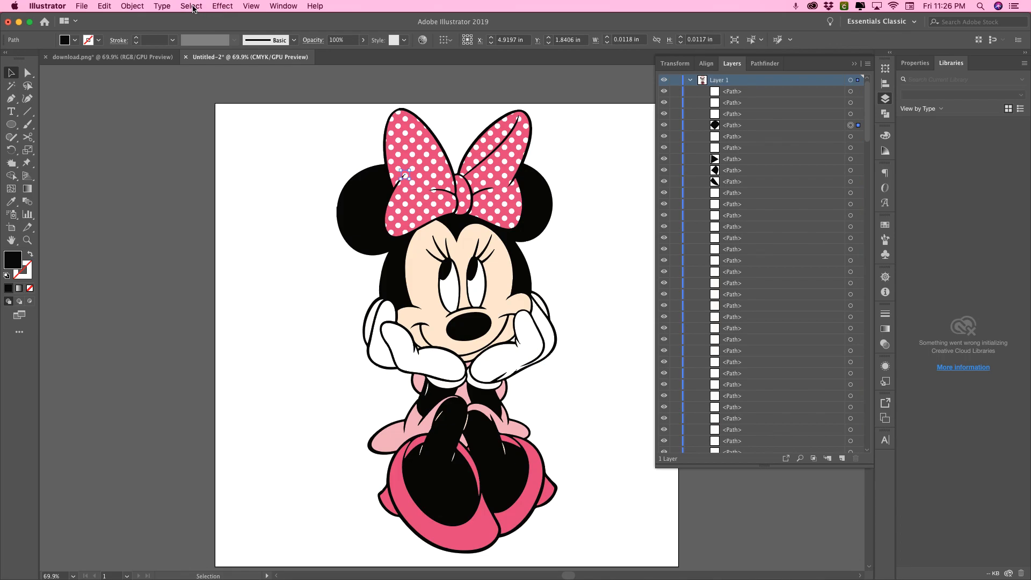
Use the Select menu commands to pick out the pink bow and same-coloured pieces.
{"action": "left_click", "coordinate": [192, 5]}
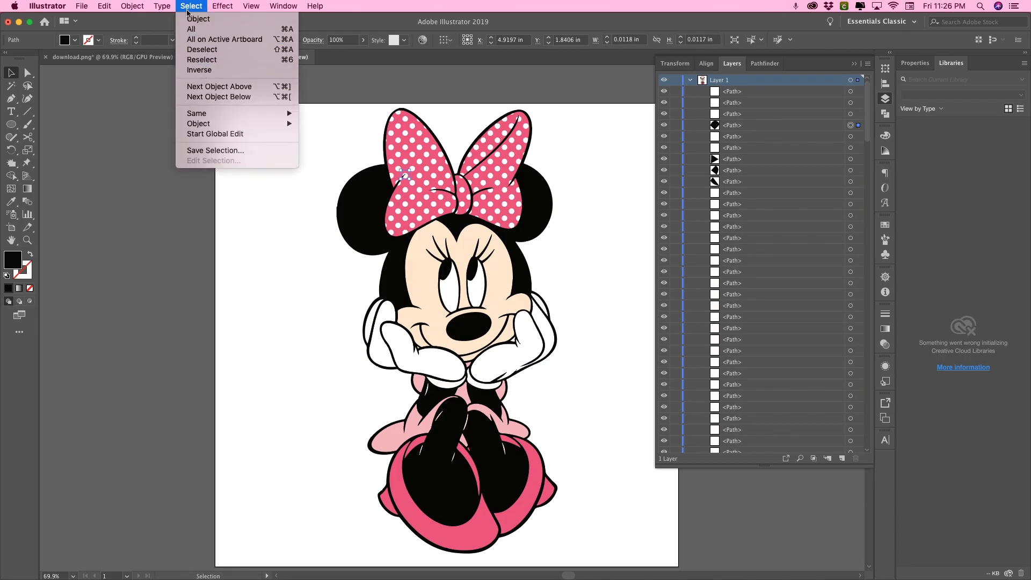
{"action": "mouse_move", "coordinate": [196, 114]}
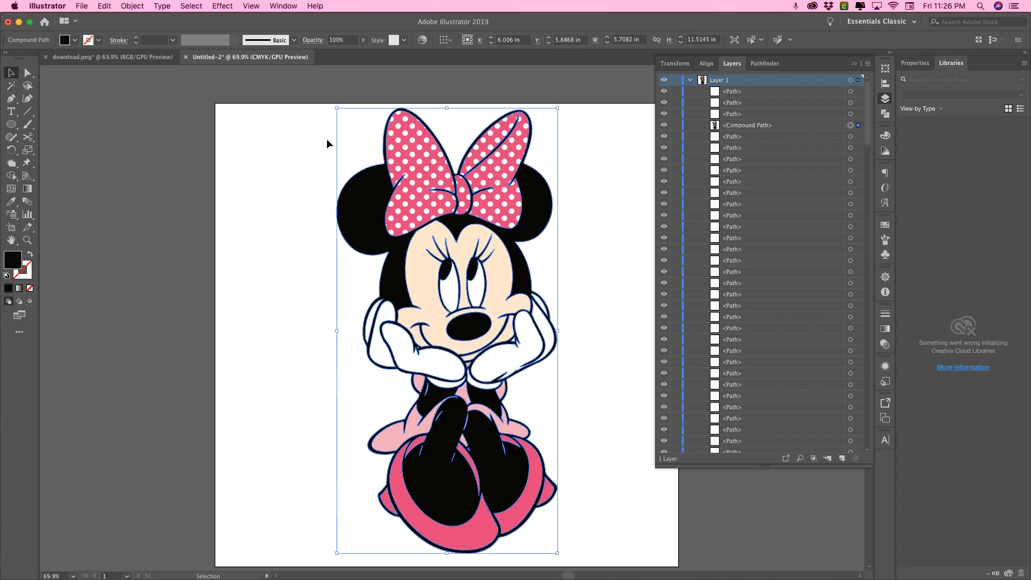
{"action": "mouse_move", "coordinate": [324, 133]}
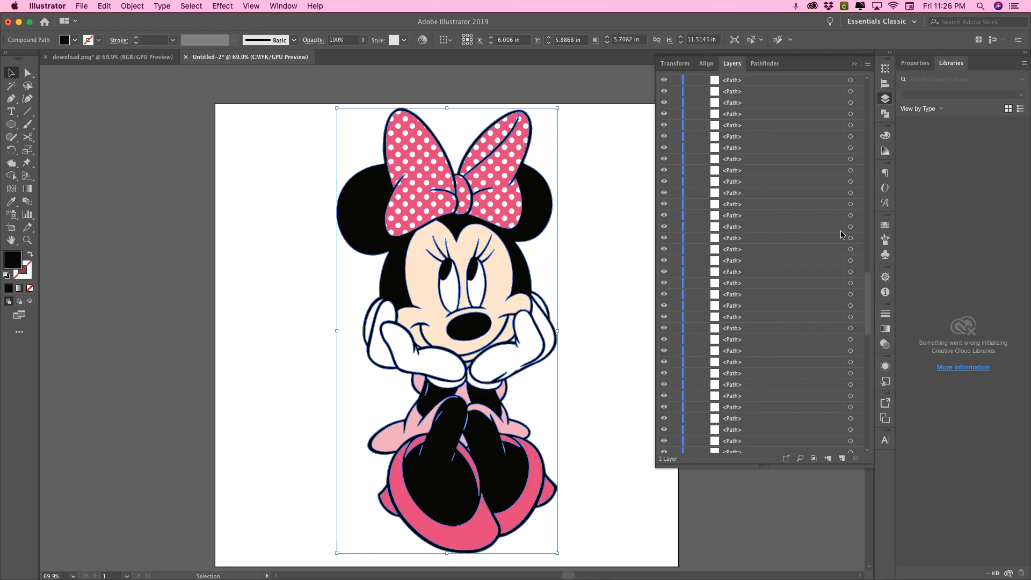
{"action": "scroll", "scroll_direction": "down", "scroll_amount": 3}
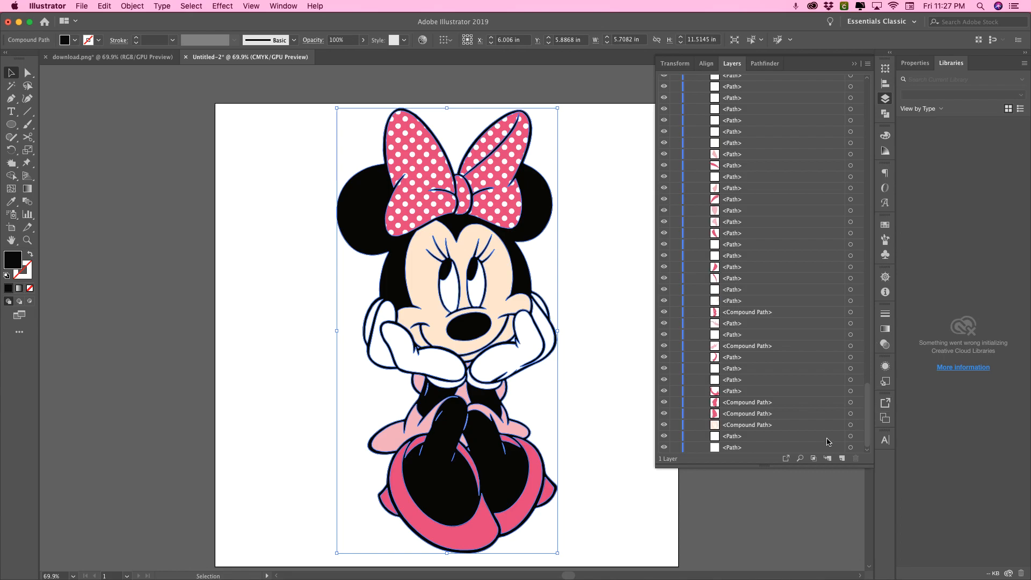
{"action": "mouse_move", "coordinate": [857, 425]}
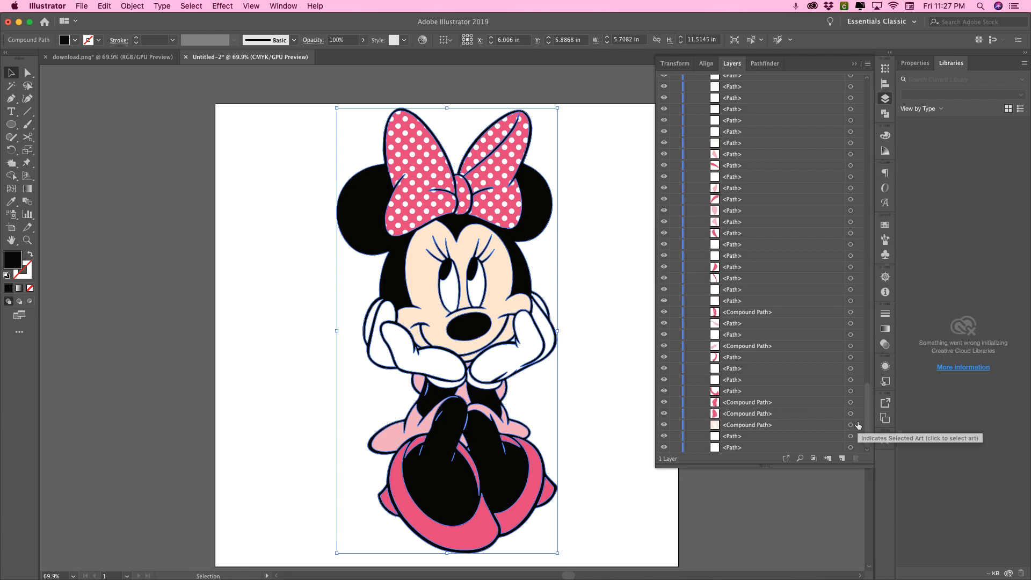
{"action": "left_click", "coordinate": [191, 5]}
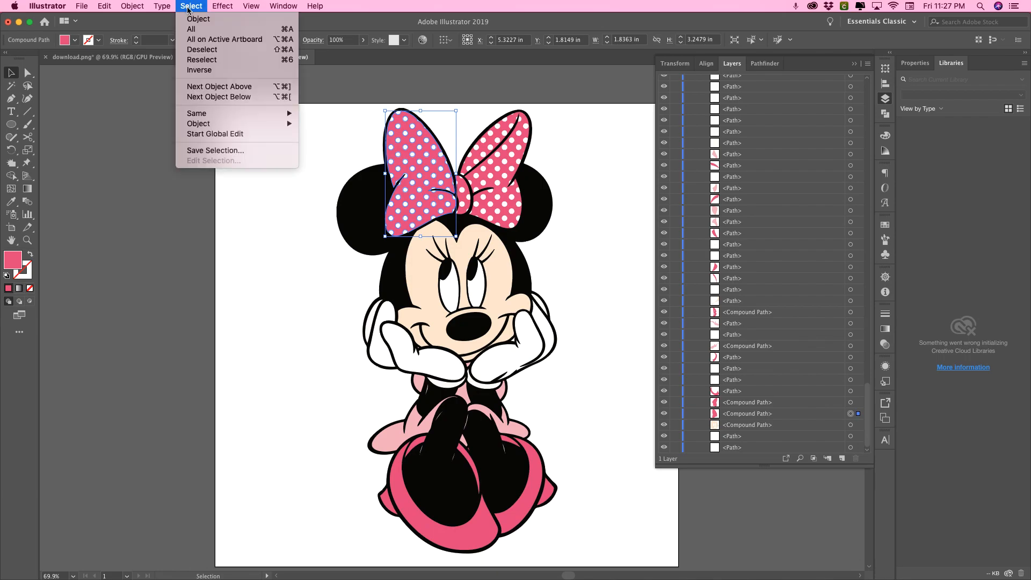
{"action": "mouse_move", "coordinate": [196, 114]}
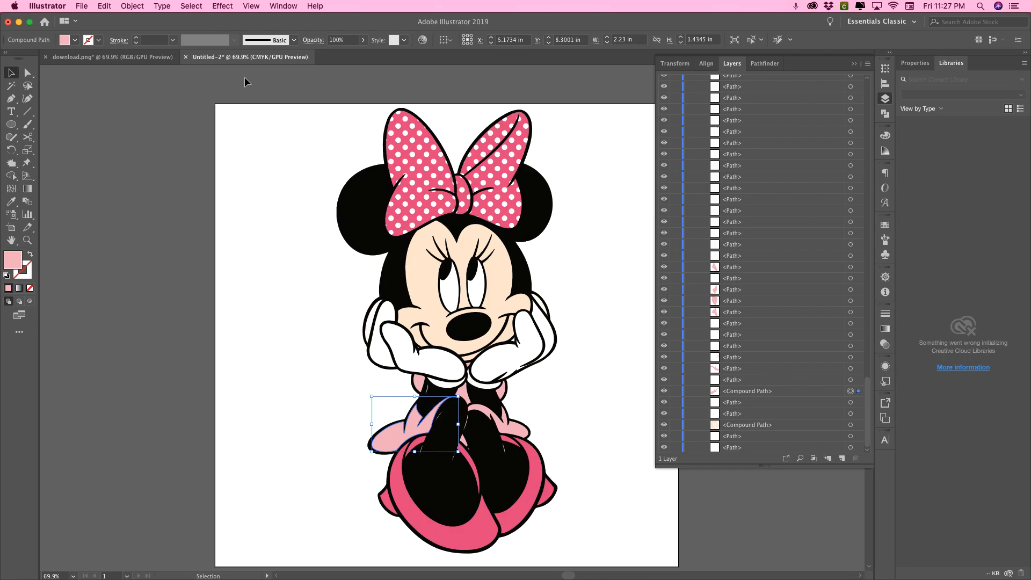
{"action": "left_click", "coordinate": [192, 5]}
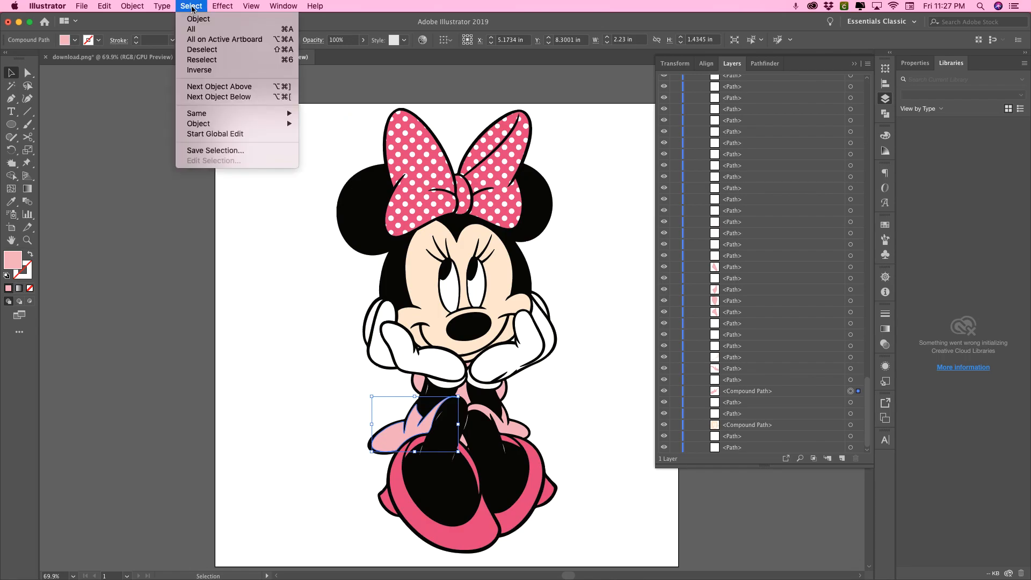
{"action": "left_click", "coordinate": [161, 5]}
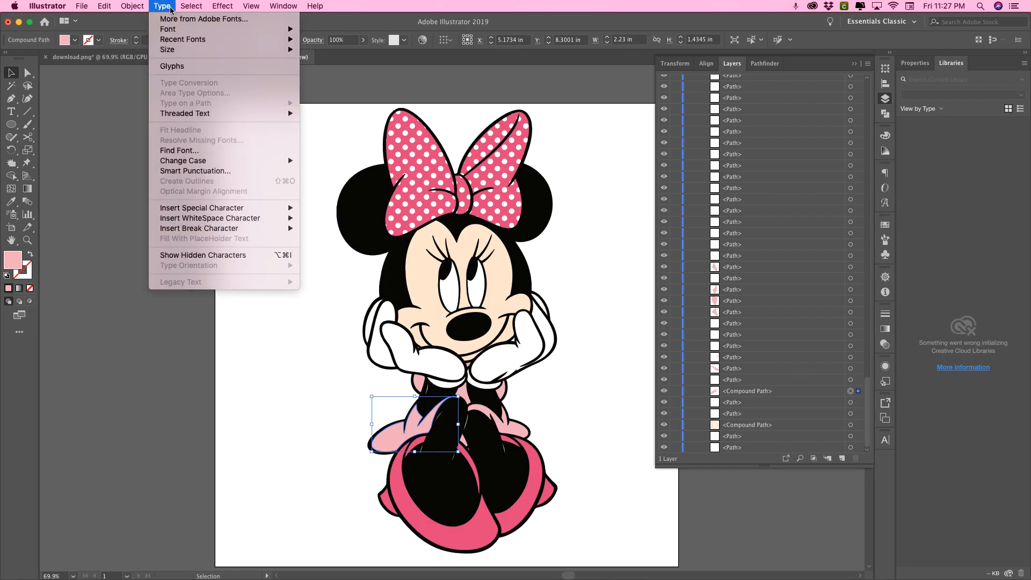
{"action": "left_click", "coordinate": [191, 5]}
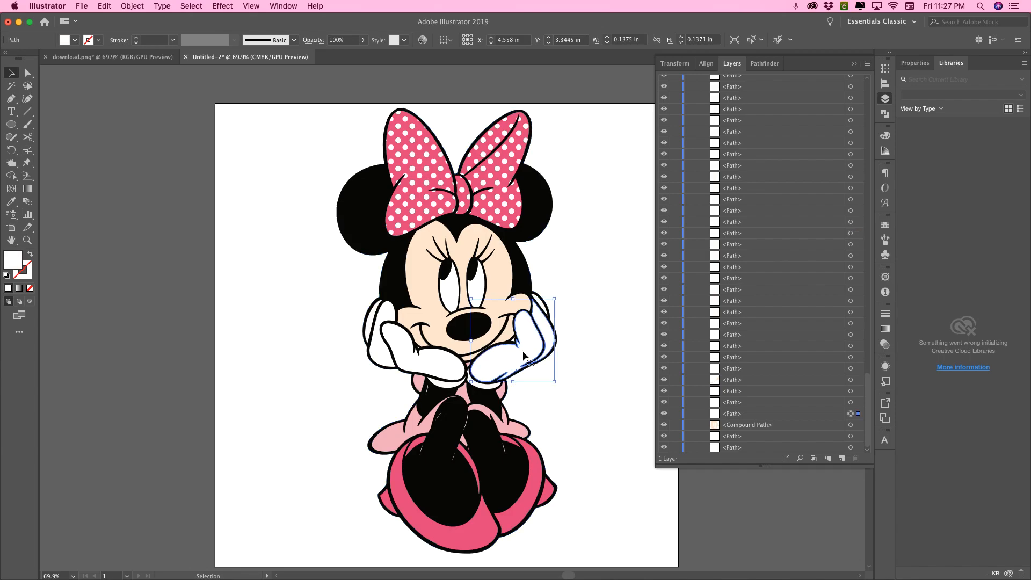
{"action": "left_click", "coordinate": [191, 5]}
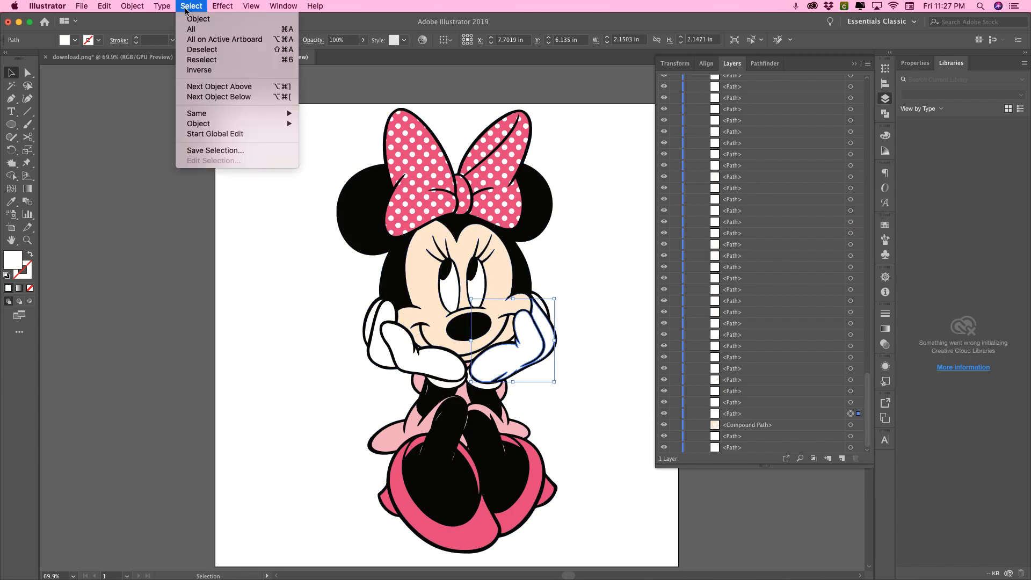
{"action": "mouse_move", "coordinate": [197, 114]}
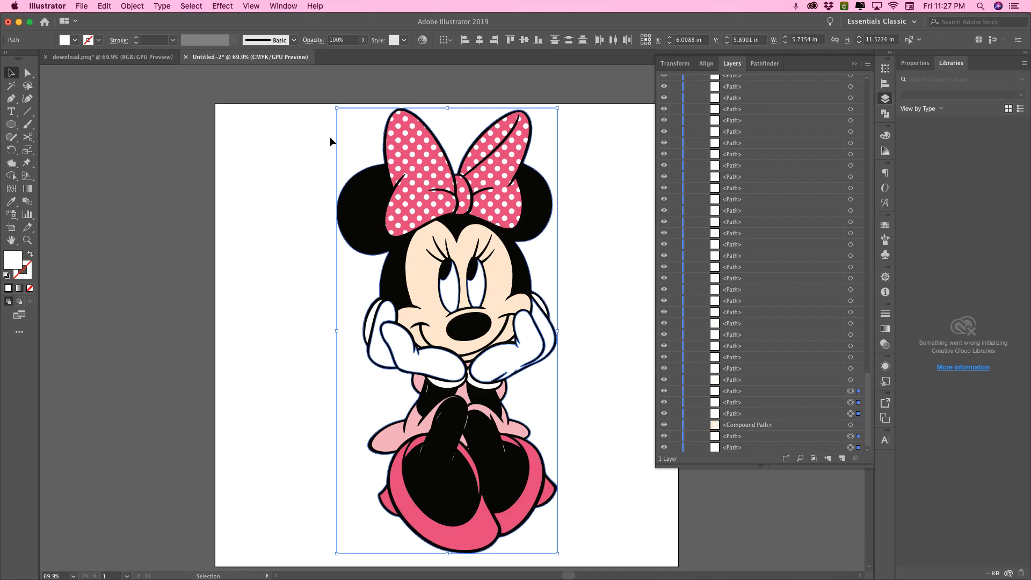
{"action": "mouse_move", "coordinate": [780, 221]}
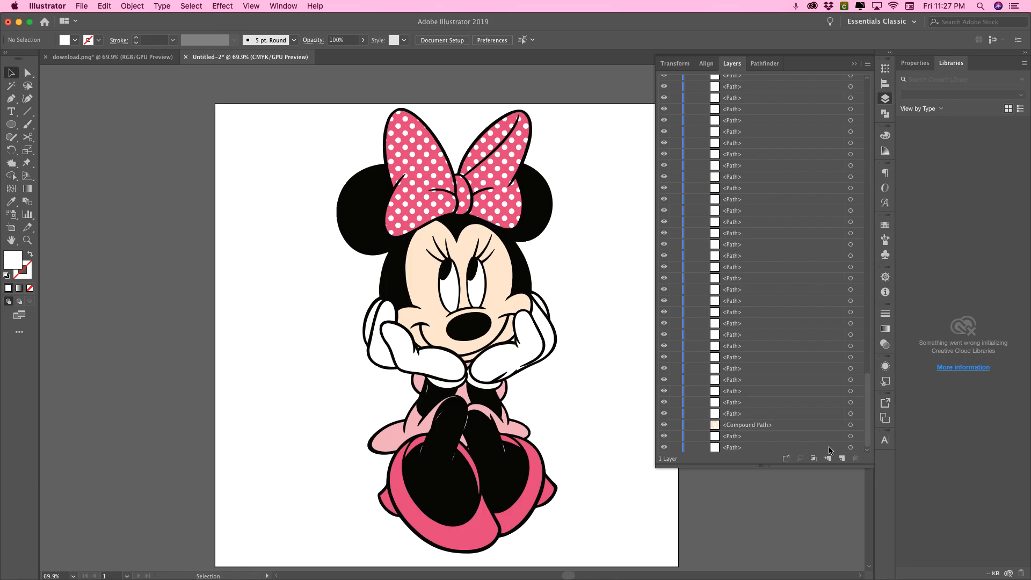
Add the bottom layer path and a white glove path, then deselect on the artboard.
{"action": "left_click", "coordinate": [850, 447]}
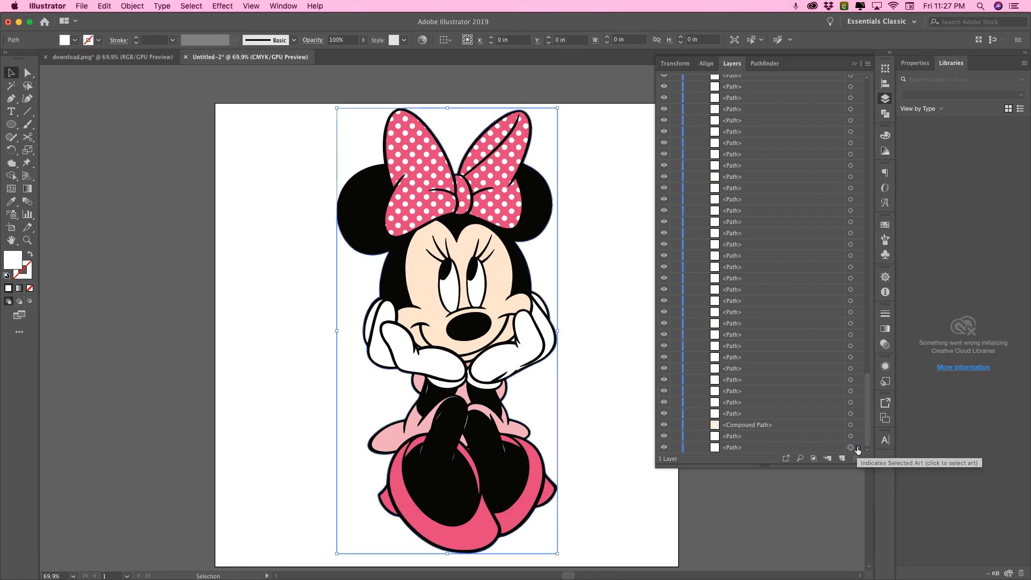
{"action": "left_click", "coordinate": [851, 447]}
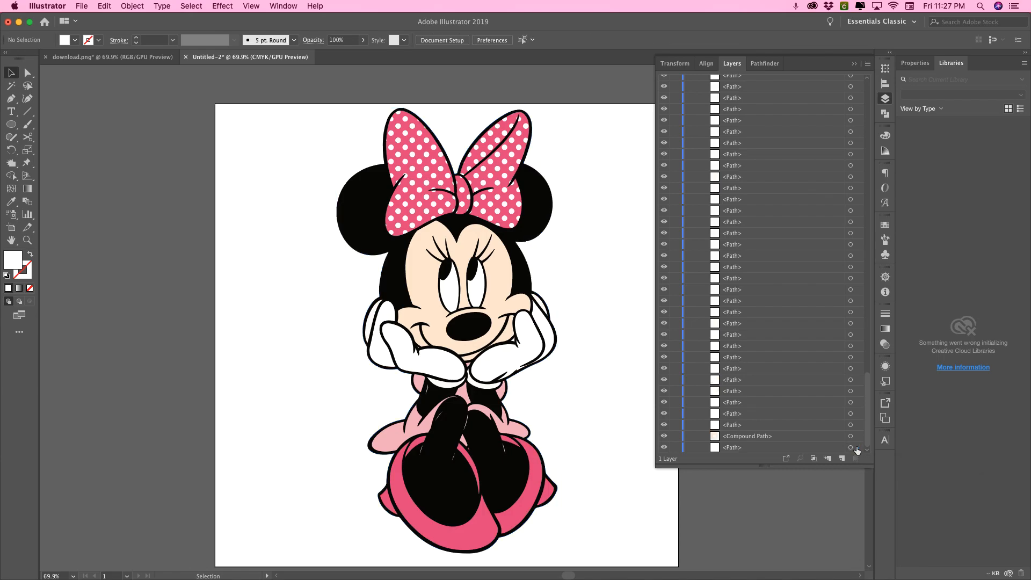
{"action": "left_click", "coordinate": [850, 447]}
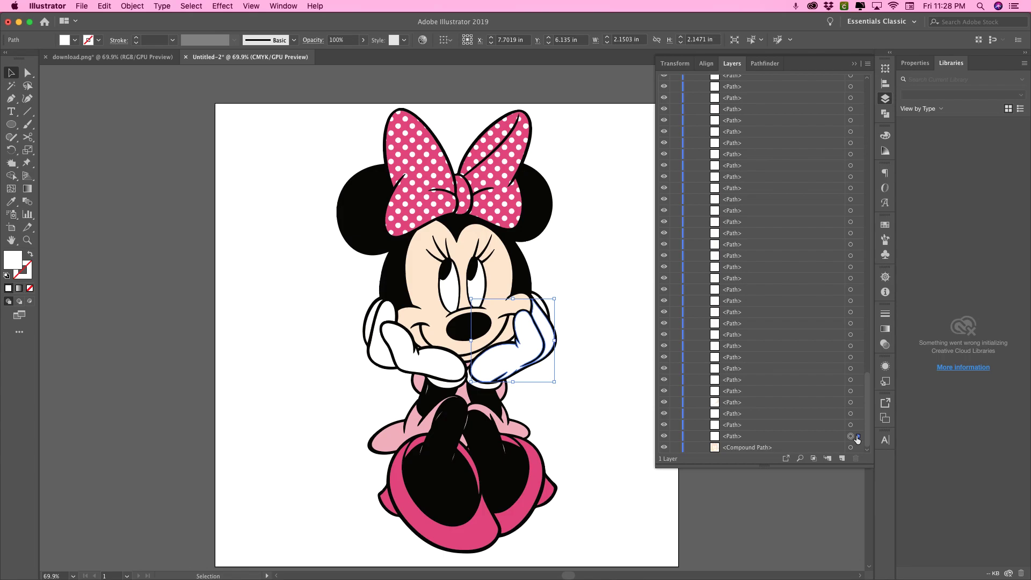
{"action": "left_click", "coordinate": [191, 5]}
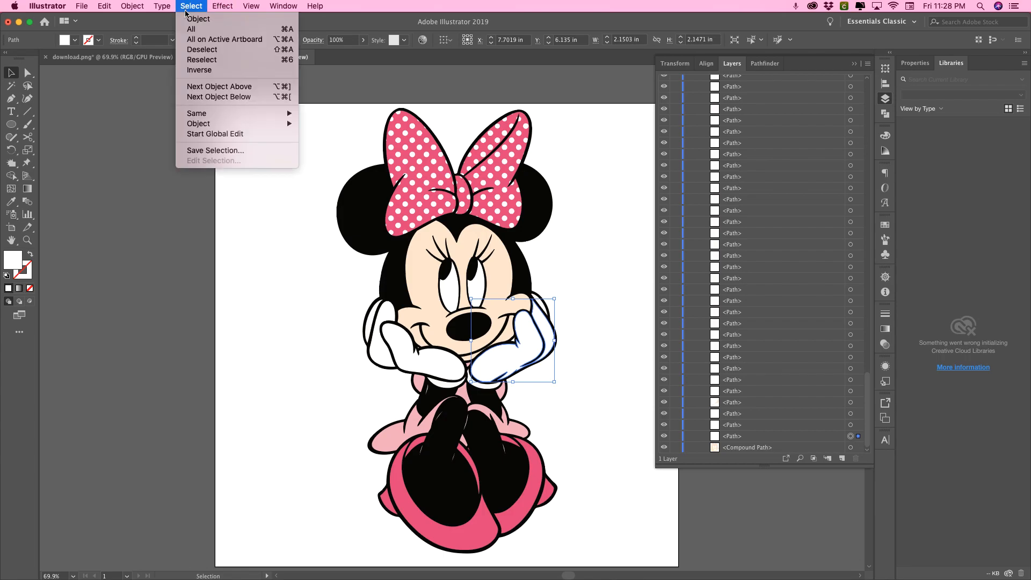
{"action": "mouse_move", "coordinate": [197, 114]}
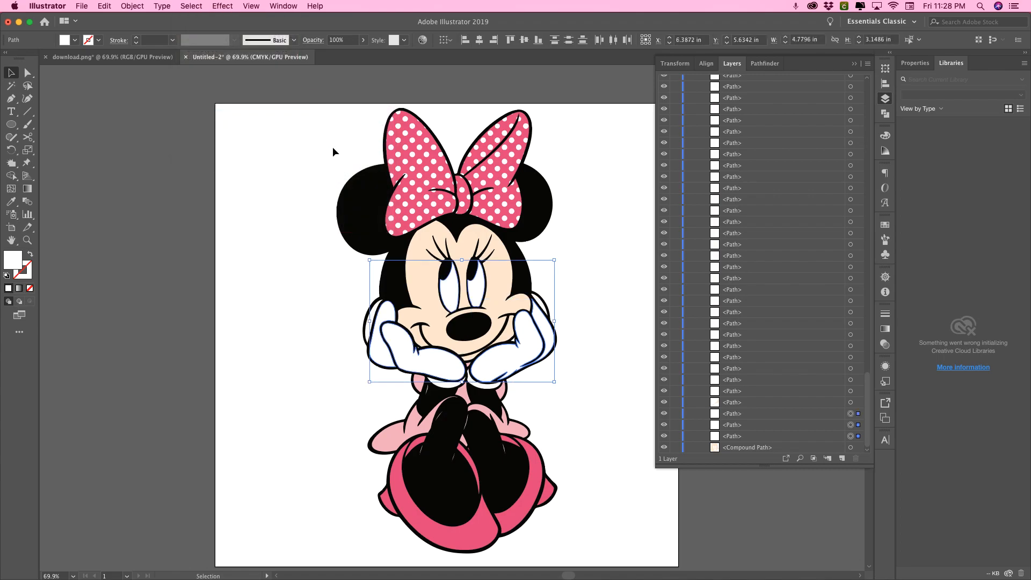
{"action": "mouse_move", "coordinate": [378, 344]}
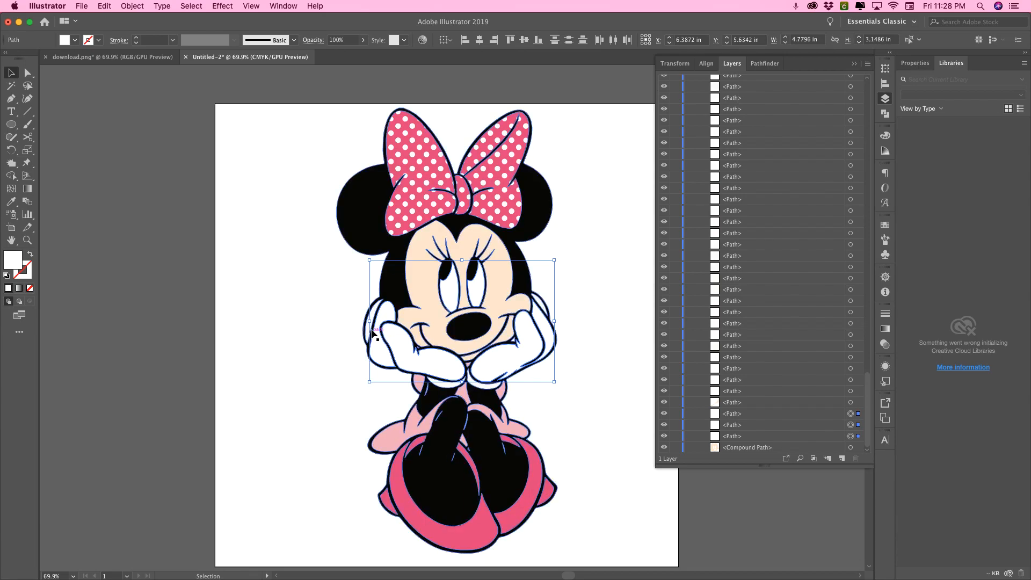
{"action": "left_click", "coordinate": [371, 333]}
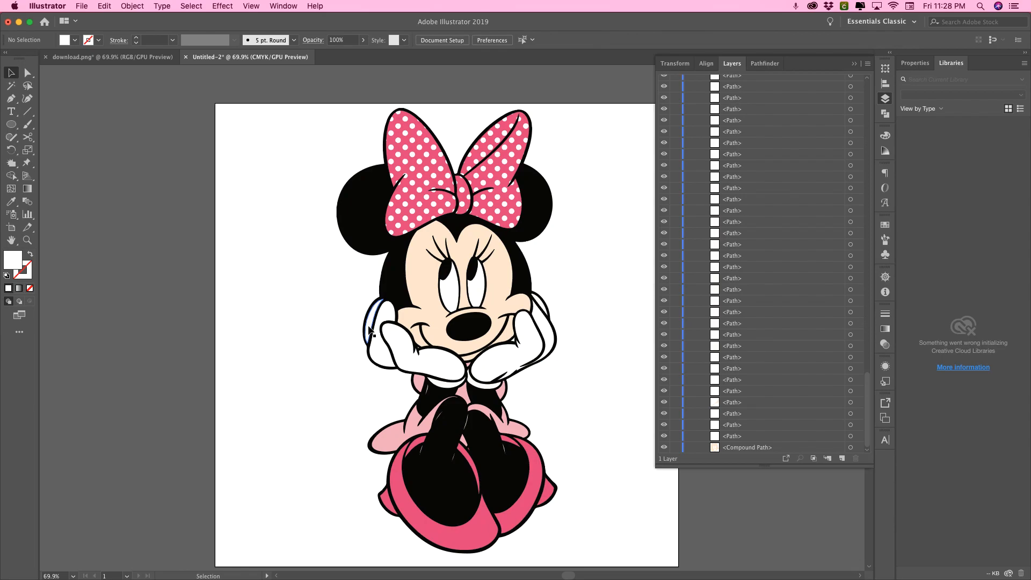
Select the white pieces and marquee-add more, combining them into compound paths.
{"action": "left_click", "coordinate": [378, 328]}
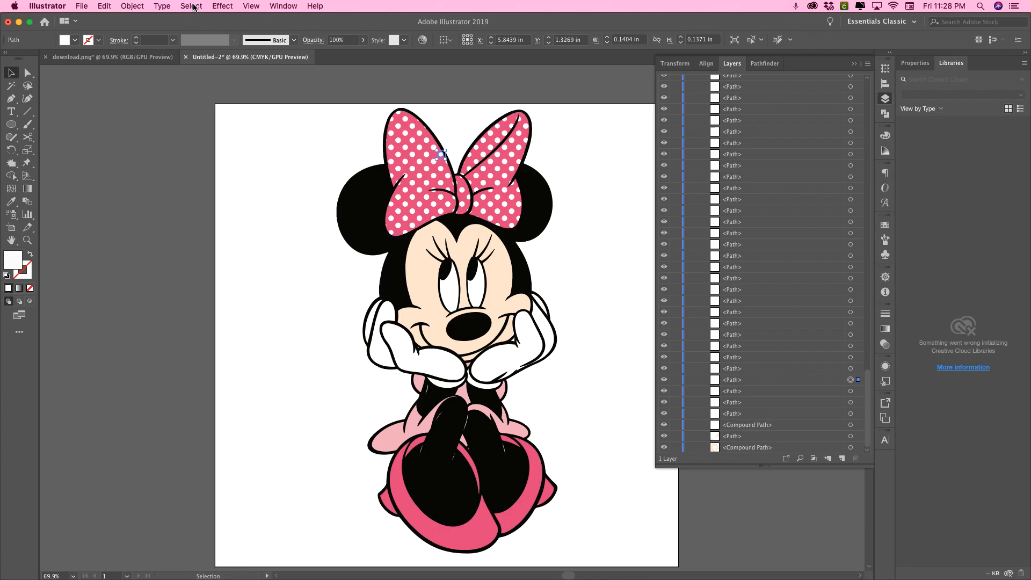
{"action": "left_click", "coordinate": [191, 6]}
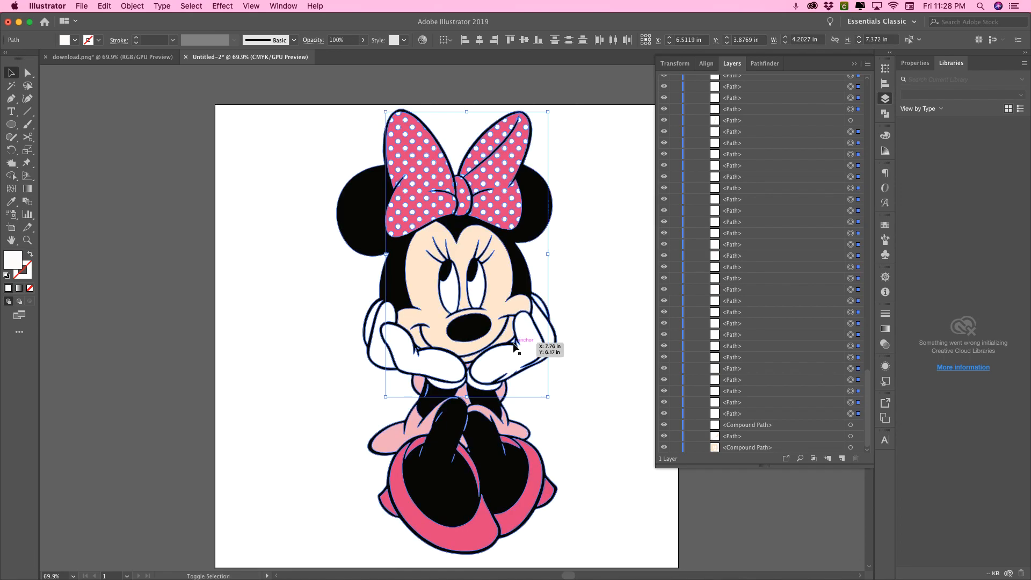
{"action": "mouse_move", "coordinate": [515, 341]}
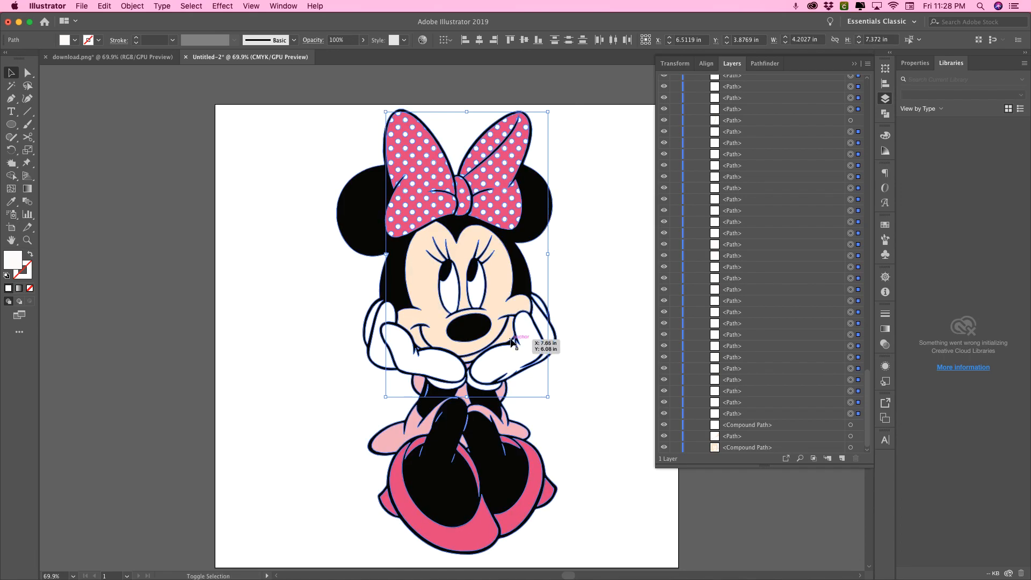
{"action": "mouse_move", "coordinate": [601, 325]}
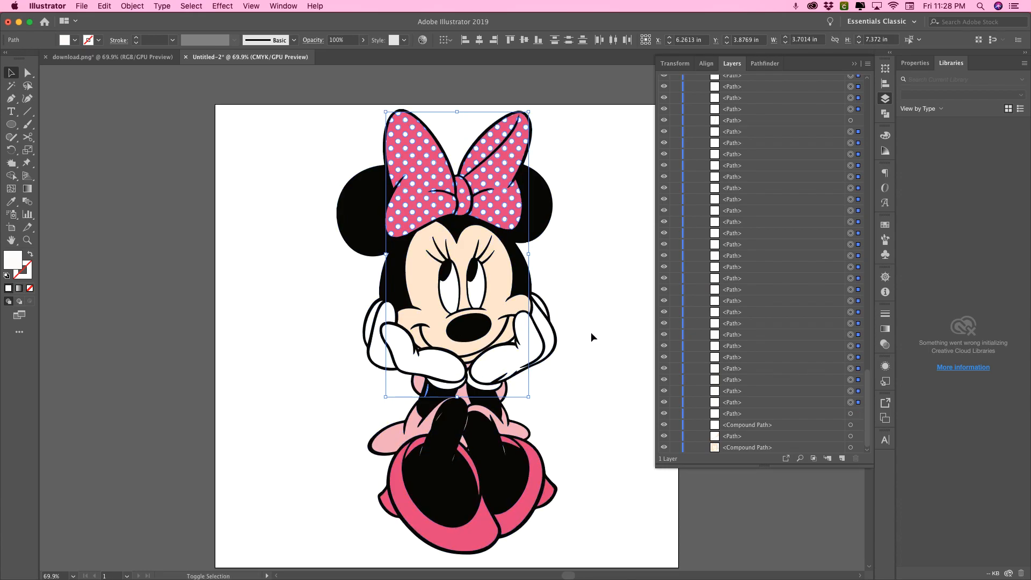
{"action": "mouse_move", "coordinate": [428, 396]}
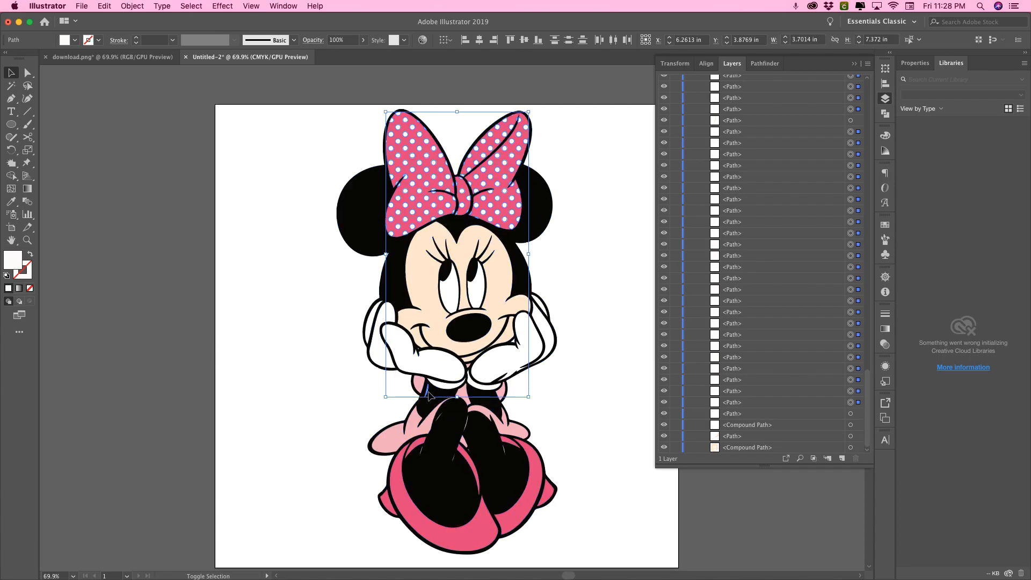
{"action": "left_click_drag", "start_coordinate": [456, 396], "coordinate": [456, 234]}
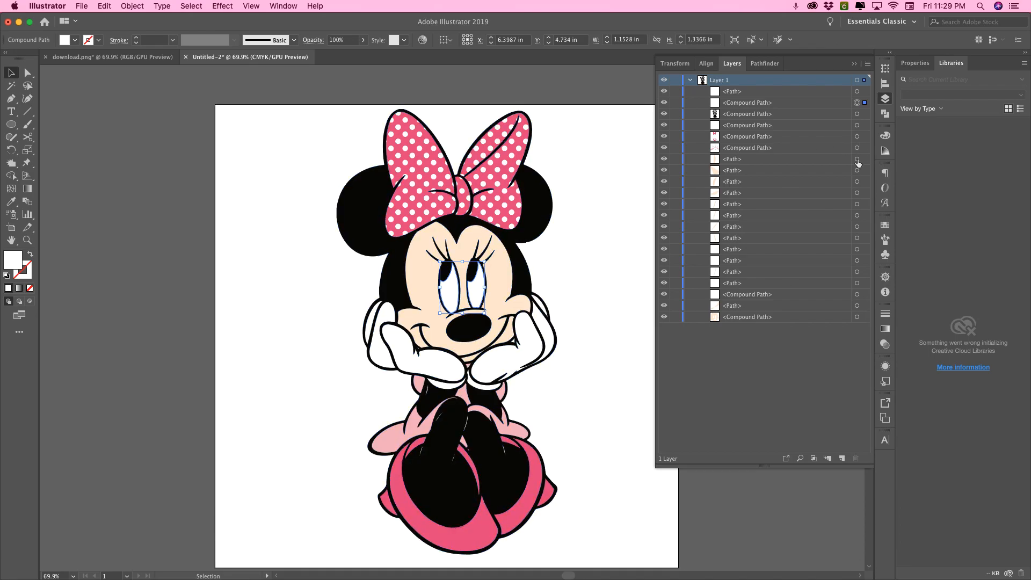
Select Same Fill & Stroke, add a white path and the white compound path, and merge them.
{"action": "left_click", "coordinate": [191, 6]}
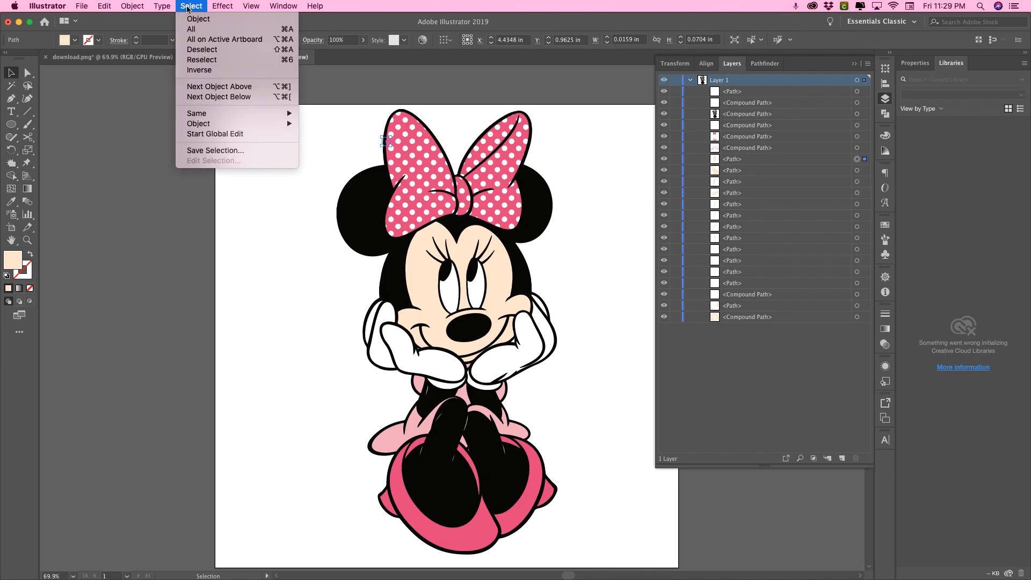
{"action": "mouse_move", "coordinate": [197, 114]}
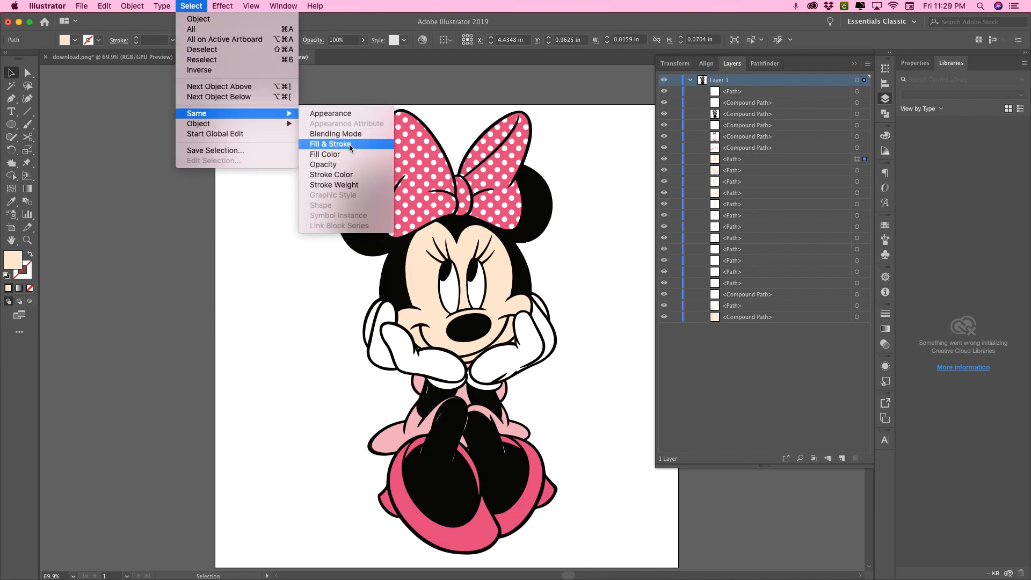
{"action": "left_click", "coordinate": [330, 144]}
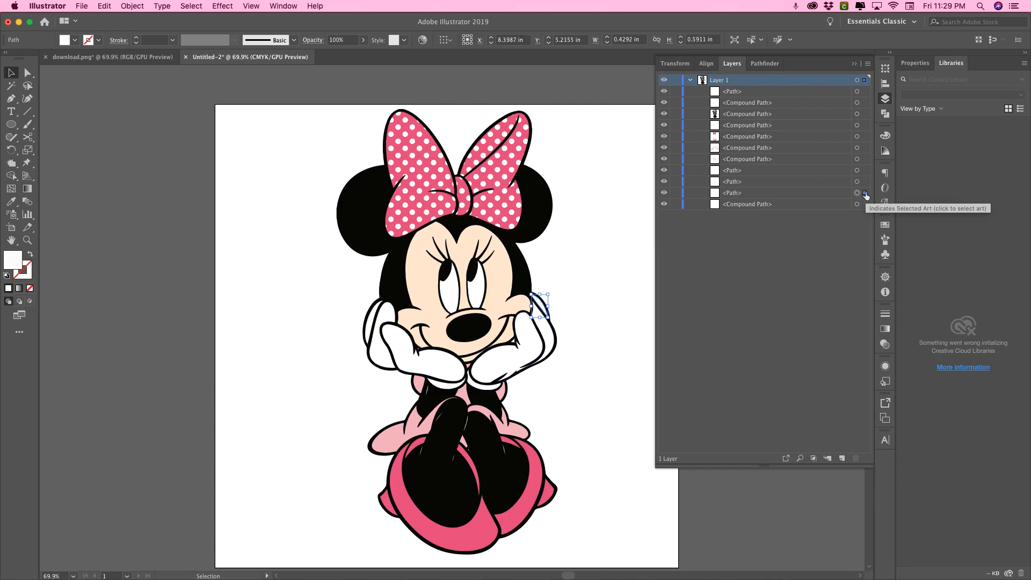
{"action": "left_click", "coordinate": [857, 204]}
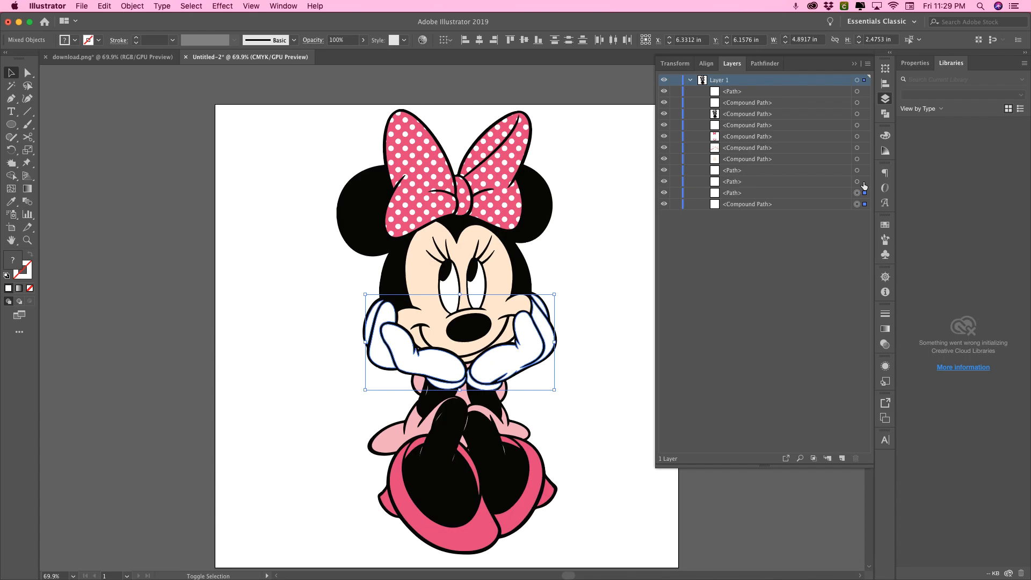
{"action": "mouse_move", "coordinate": [863, 171]}
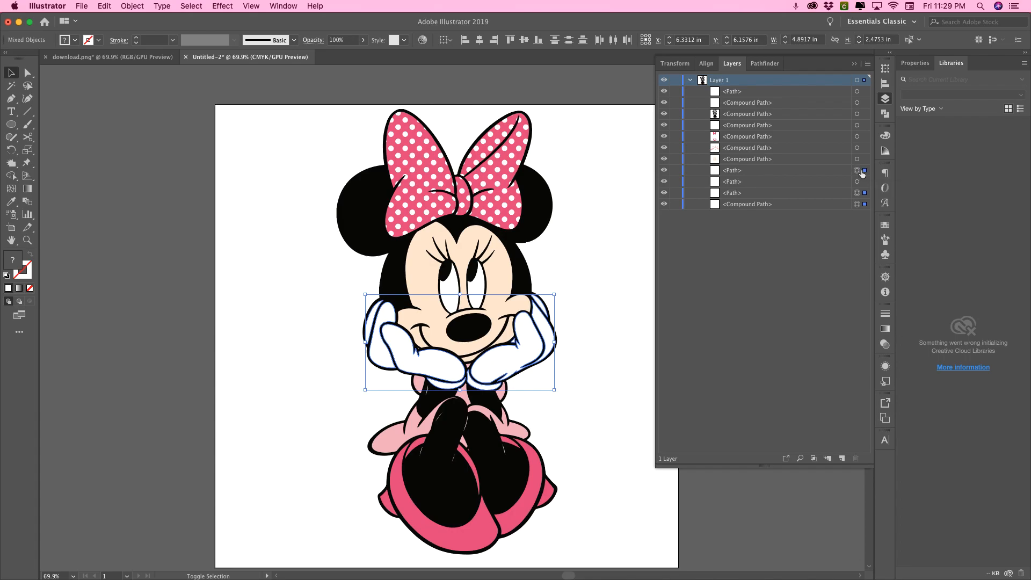
{"action": "mouse_move", "coordinate": [861, 114]}
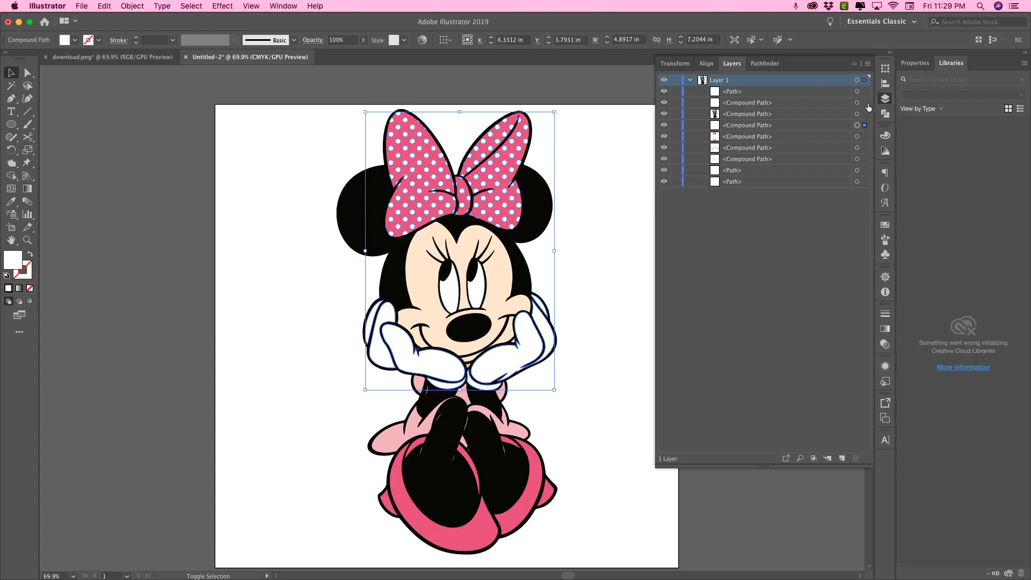
{"action": "left_click", "coordinate": [862, 103]}
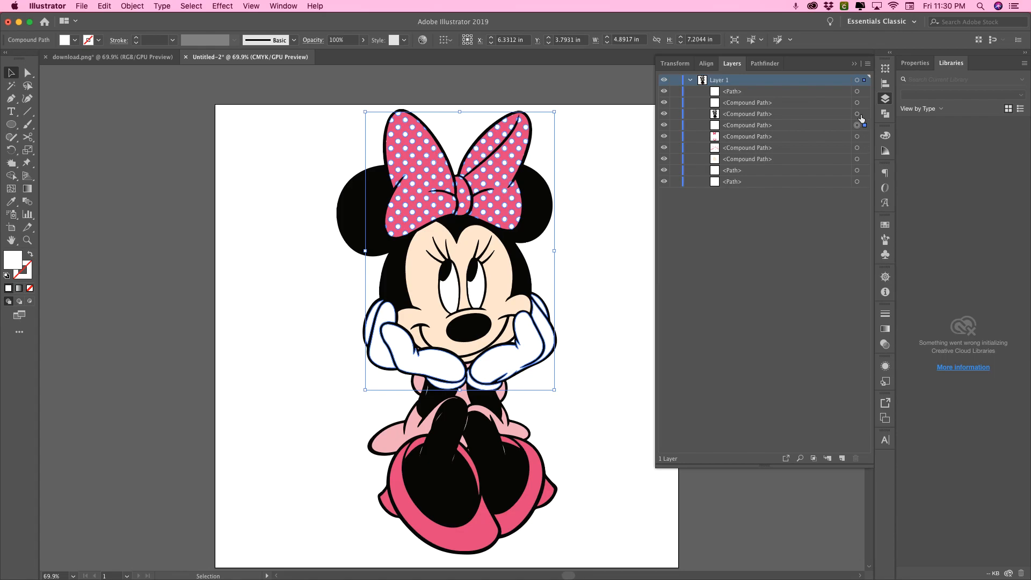
{"action": "mouse_move", "coordinate": [856, 125]}
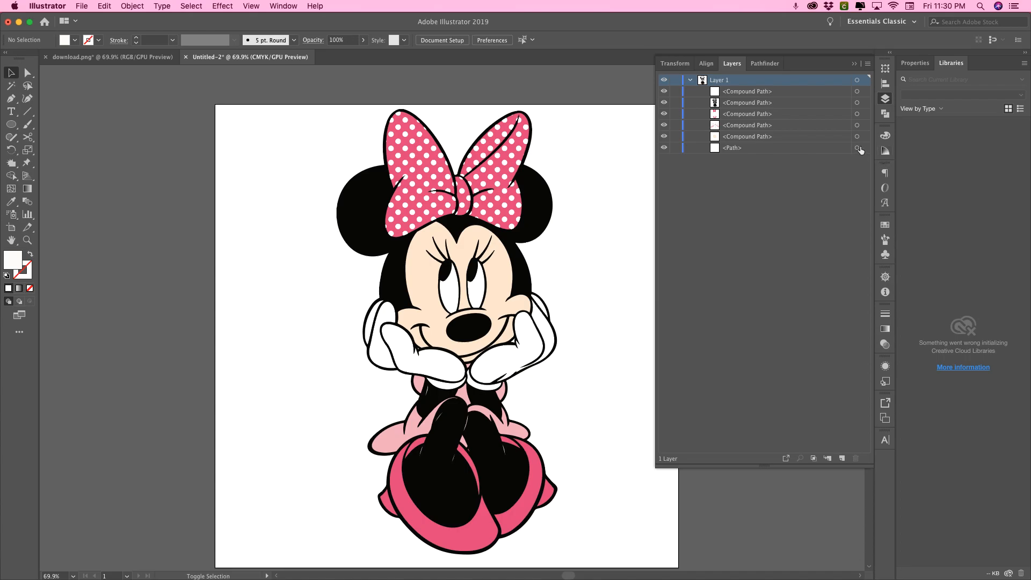
Fold the leftover loose path into a compound path and toggle the black outlines to check colours.
{"action": "left_click", "coordinate": [857, 147]}
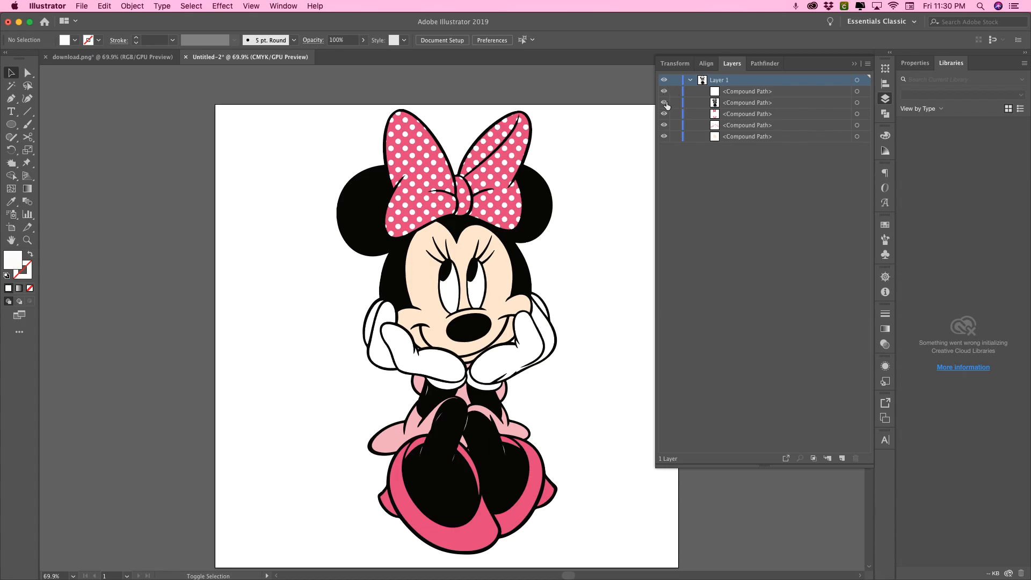
{"action": "left_click", "coordinate": [664, 103]}
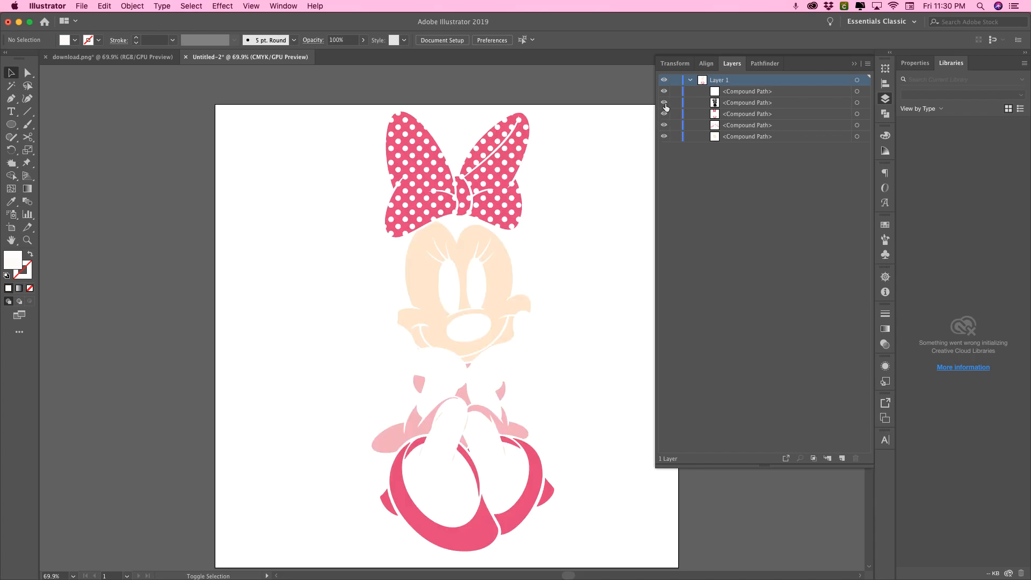
{"action": "left_click", "coordinate": [664, 103]}
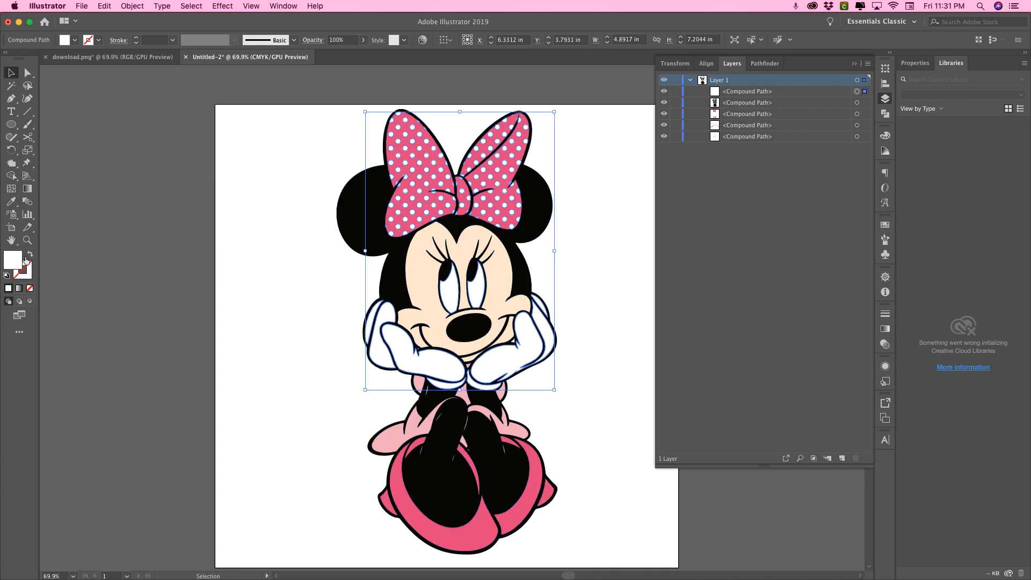
Change the white fill to light gray cccccc via the Color Picker.
{"action": "double_click", "coordinate": [13, 260]}
{"action": "type", "text": "cccccc"}
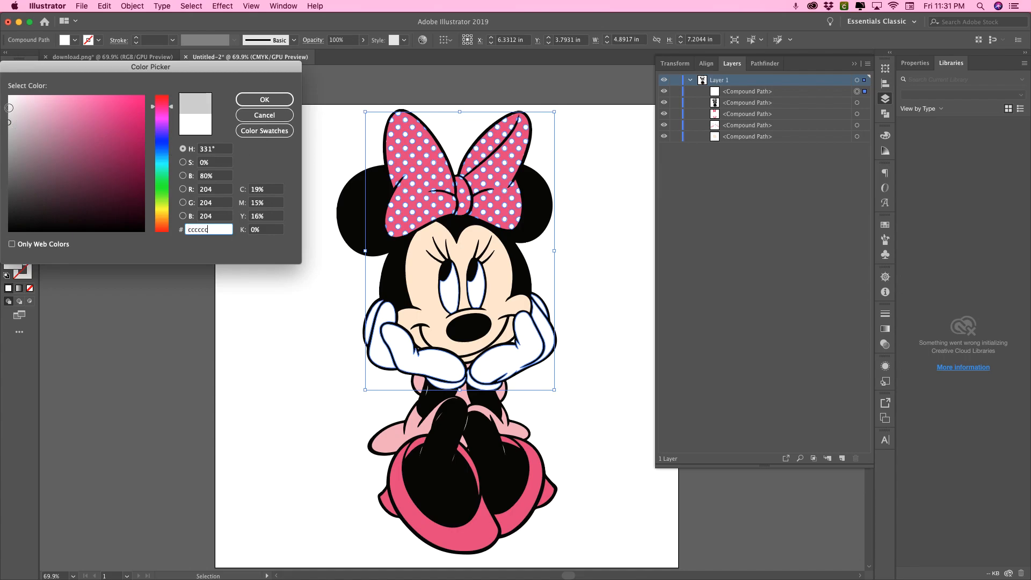
{"action": "left_click", "coordinate": [265, 98]}
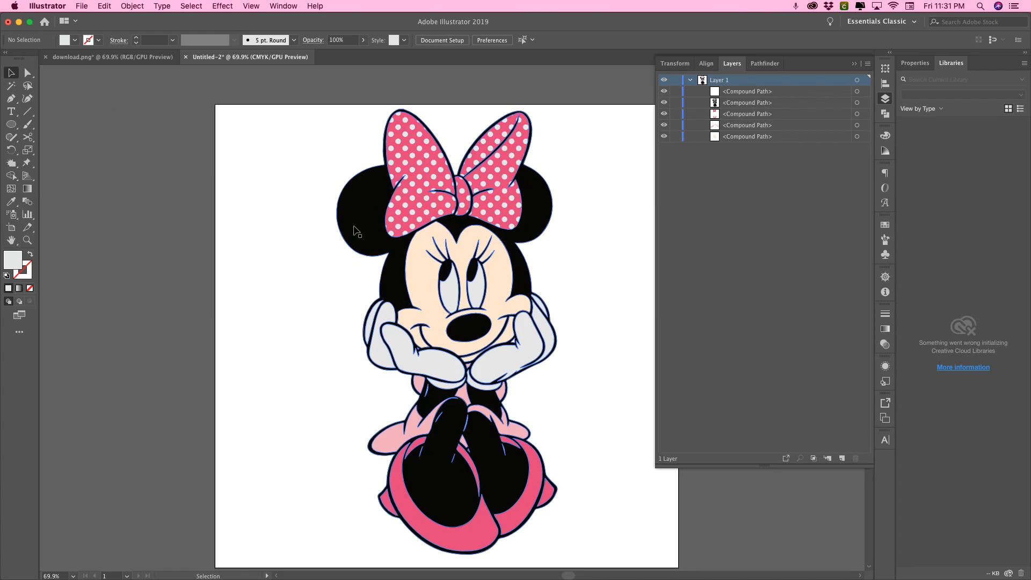
{"action": "left_click", "coordinate": [89, 5]}
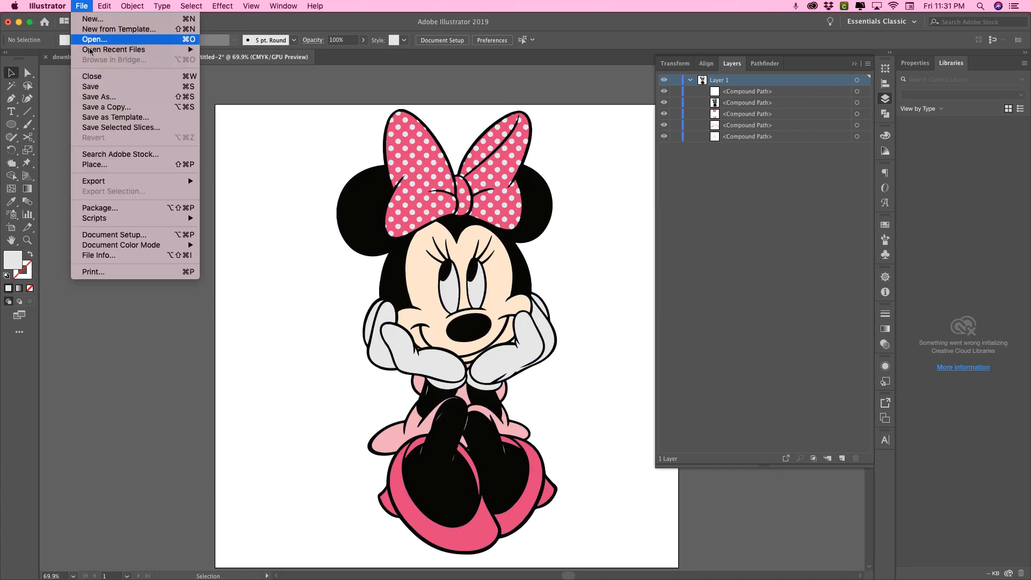
Start Save As with the format set to SVG (svg).
{"action": "left_click", "coordinate": [94, 39]}
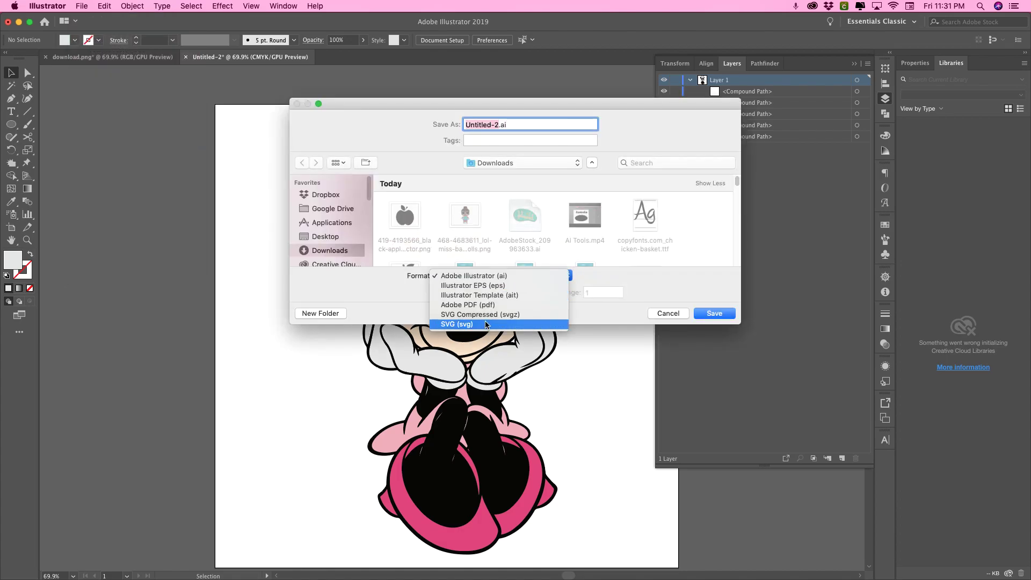
{"action": "left_click", "coordinate": [456, 324]}
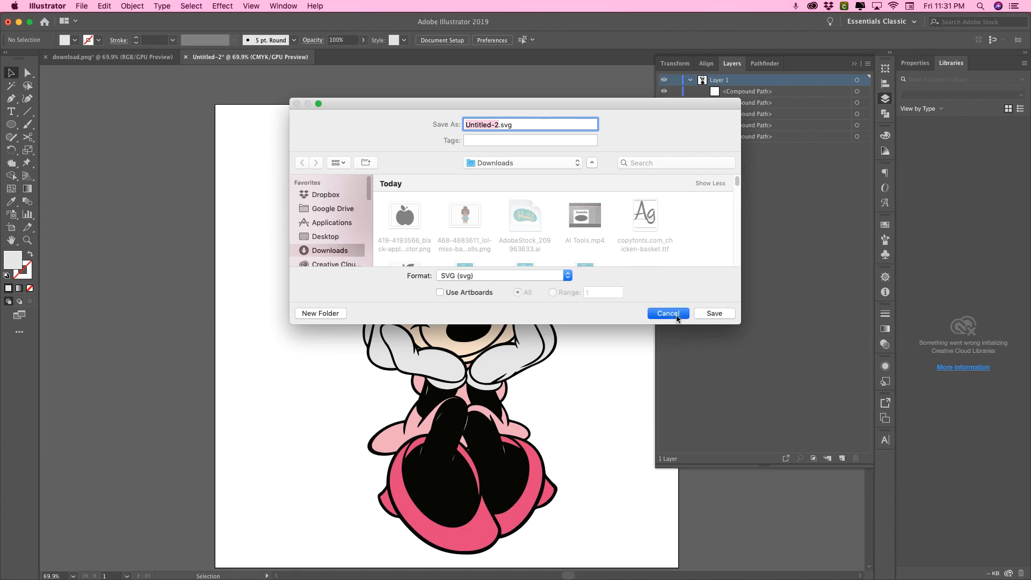